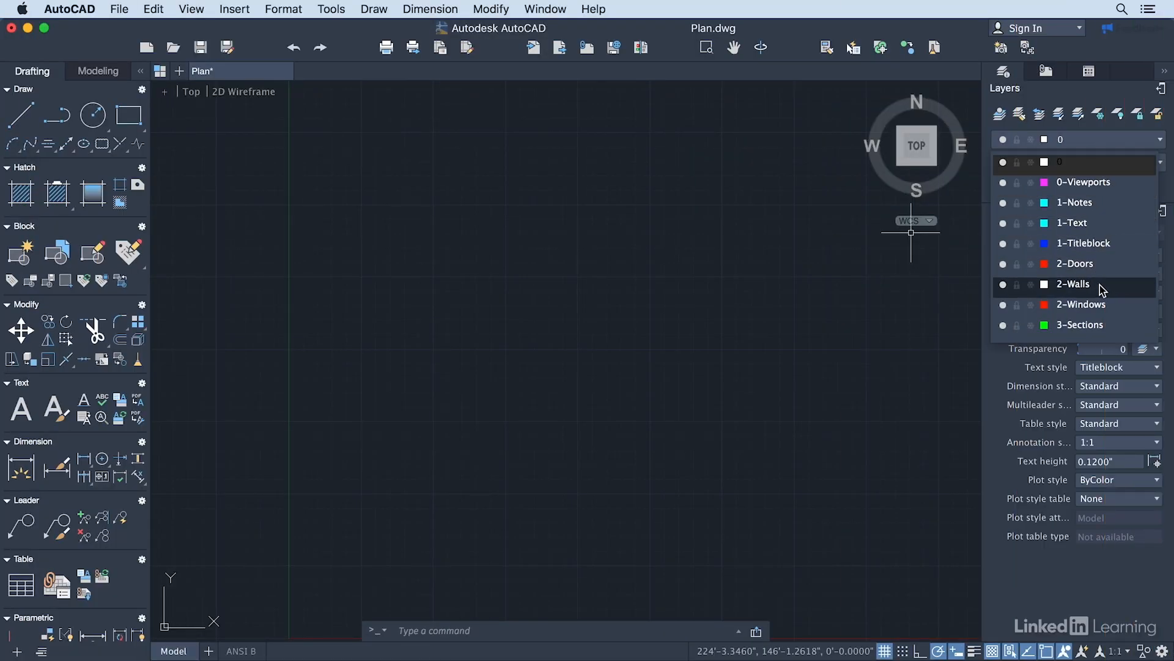
Select 2-Walls in the Layers palette so it becomes the current layer.
{"action": "left_click", "coordinate": [1072, 282]}
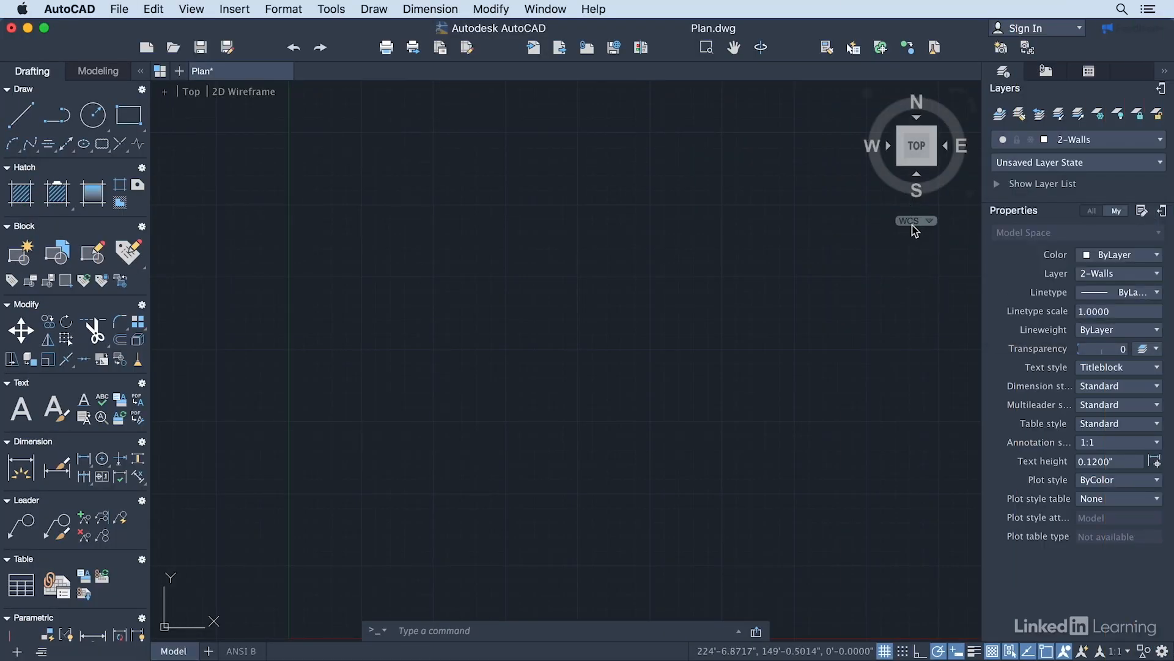
{"action": "mouse_move", "coordinate": [769, 189]}
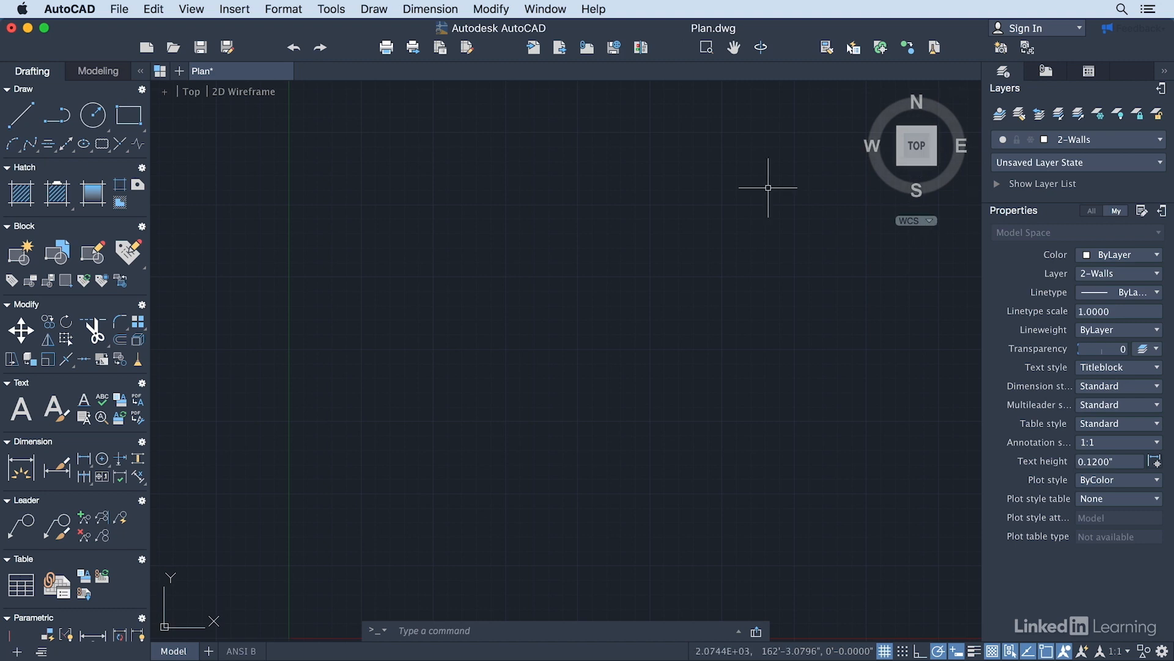
{"action": "left_click", "coordinate": [190, 8]}
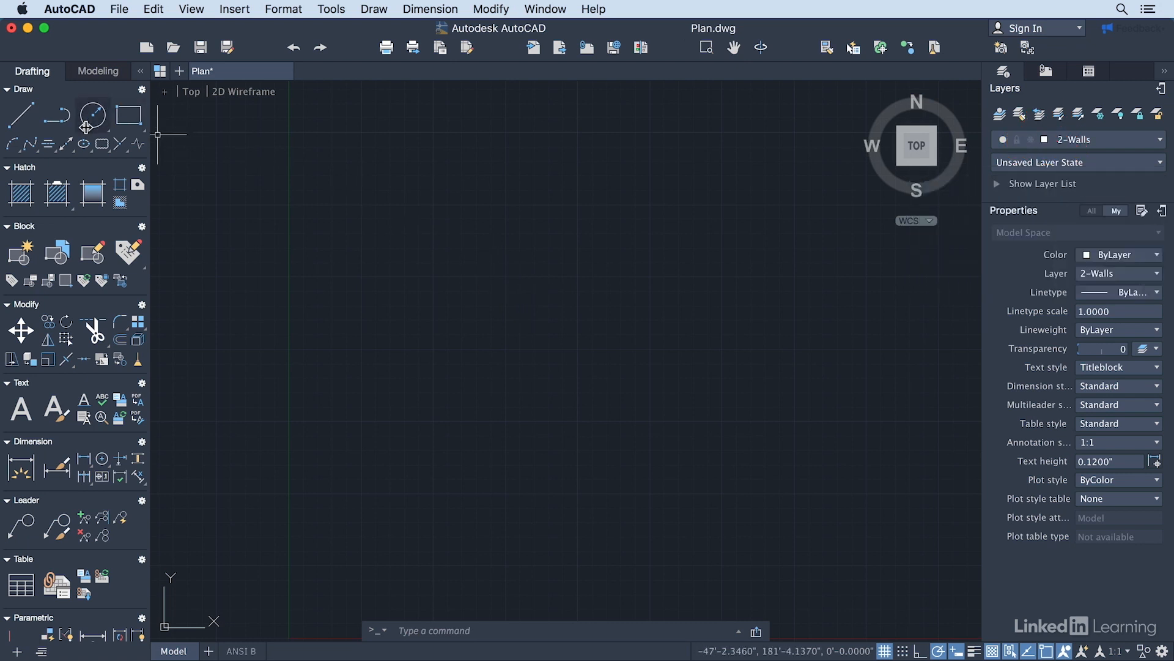
Start the Polyline tool from the Draw panel for the wall outline.
{"action": "left_click", "coordinate": [57, 115]}
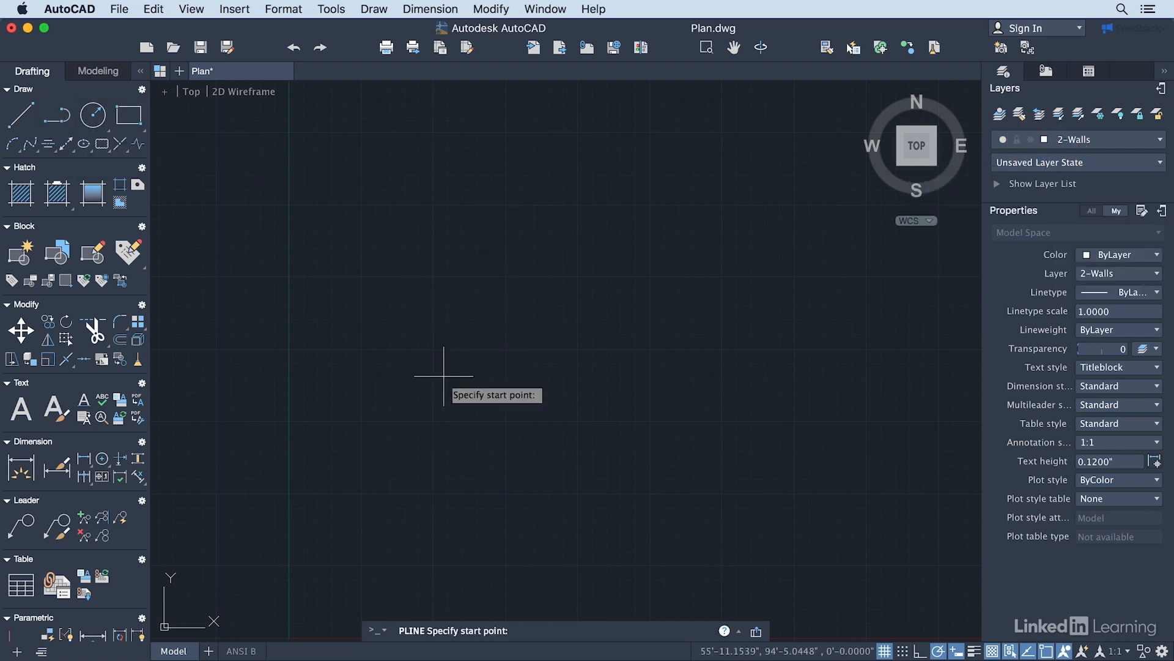
{"action": "mouse_move", "coordinate": [446, 268]}
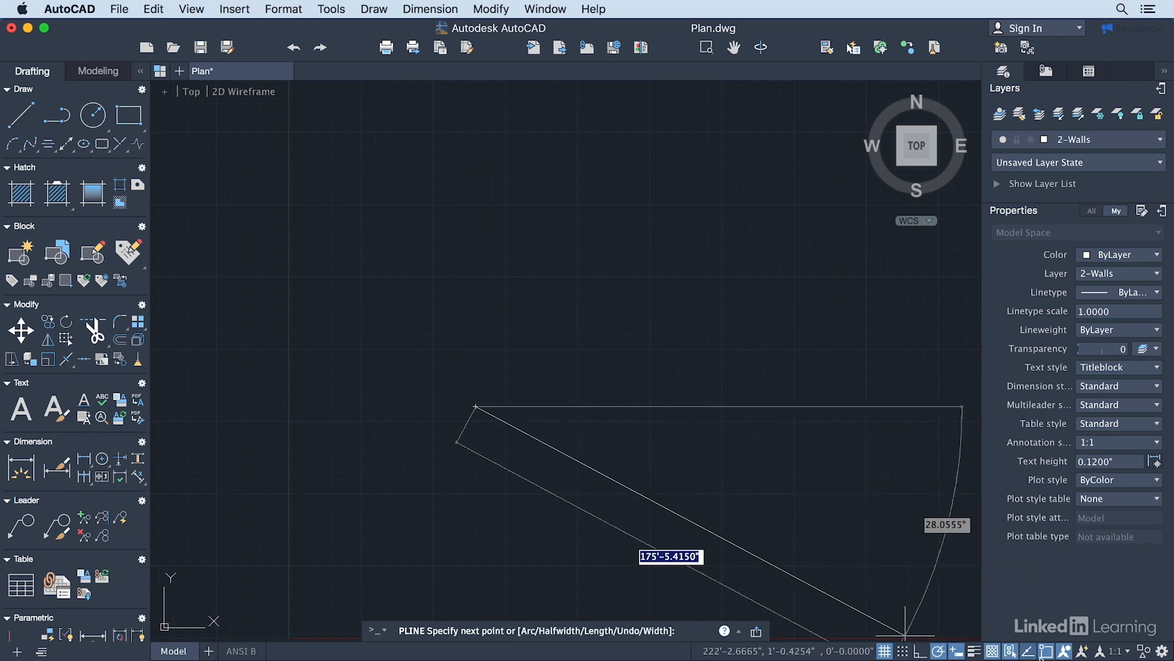
{"action": "mouse_move", "coordinate": [942, 651]}
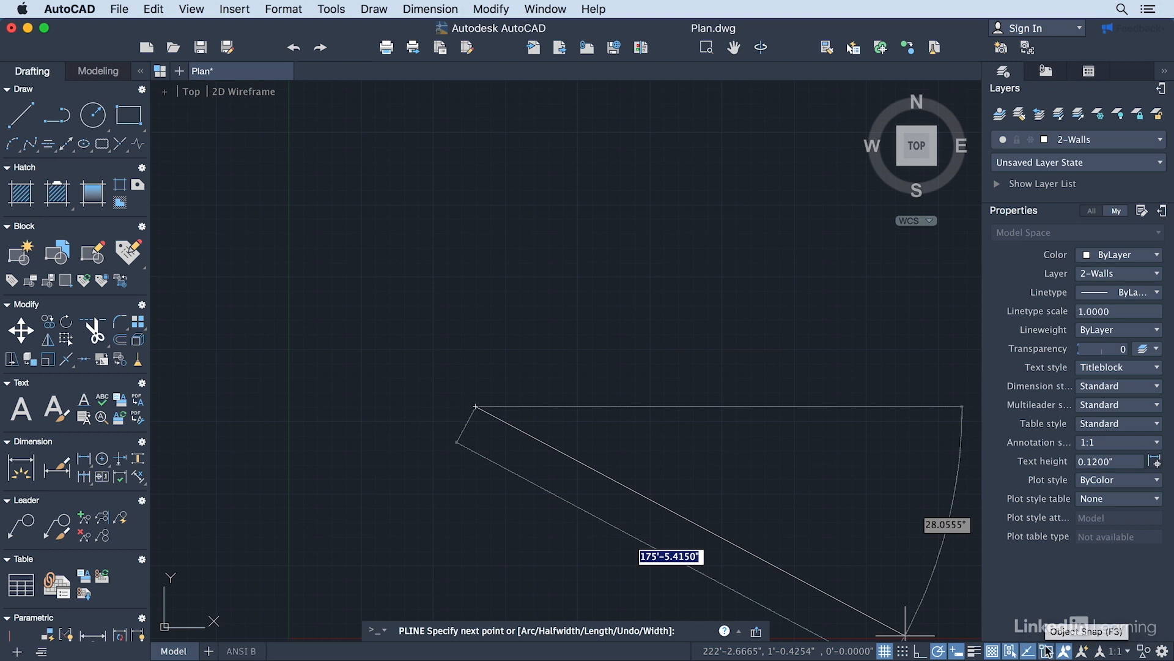
{"action": "left_click", "coordinate": [1047, 650]}
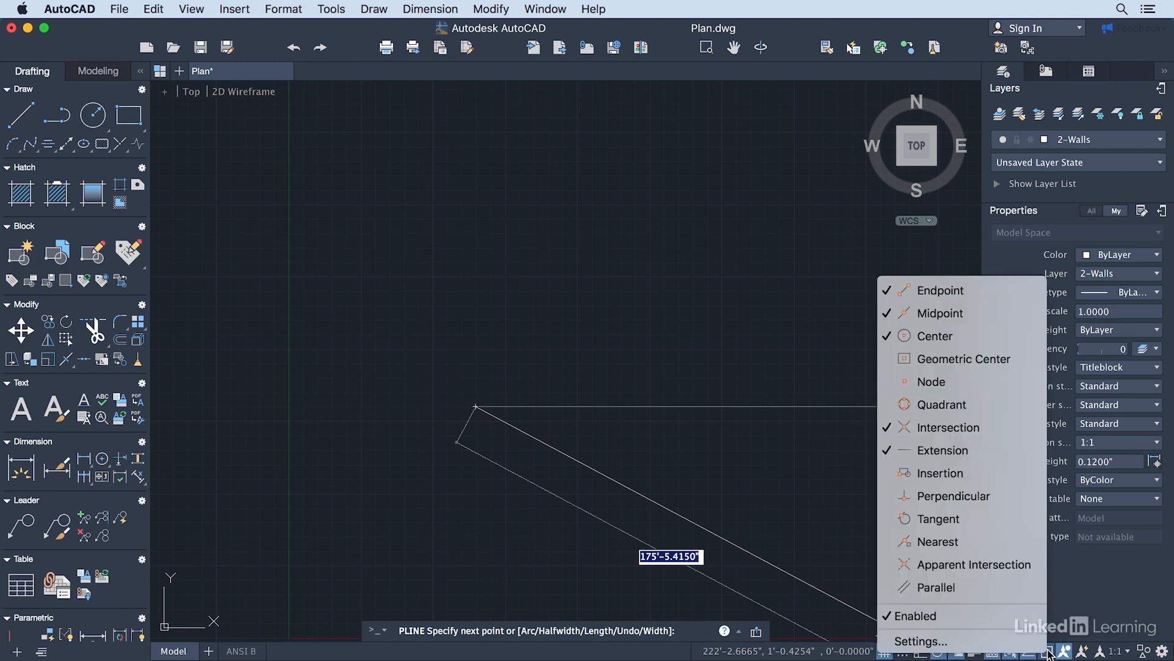
{"action": "mouse_move", "coordinate": [939, 291]}
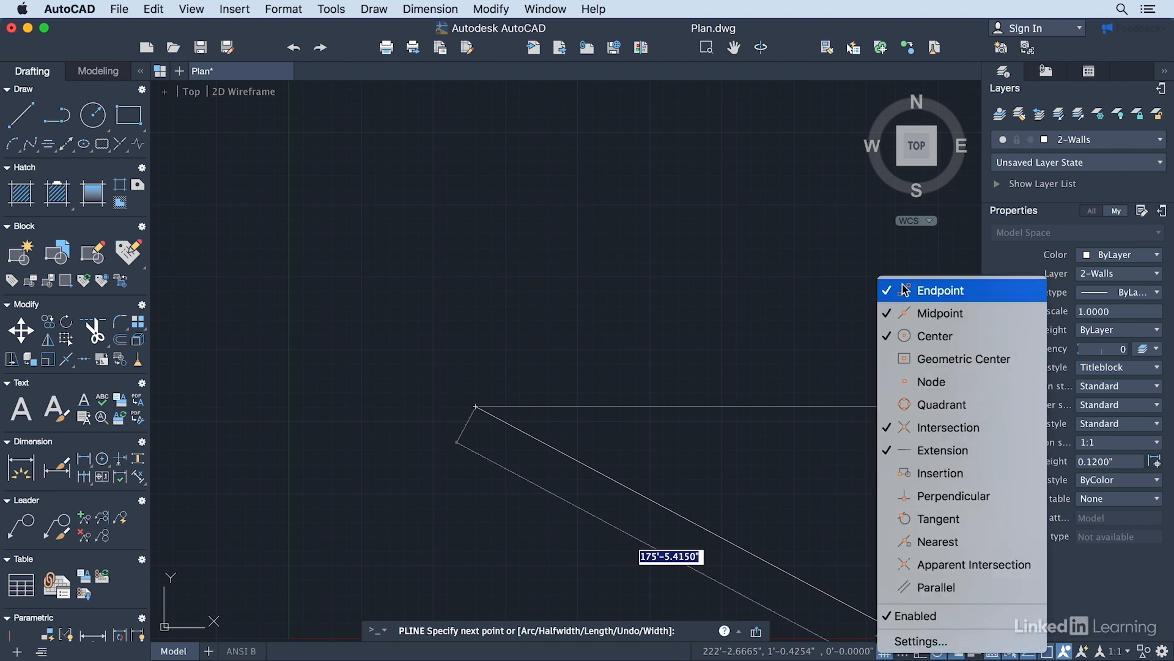
{"action": "mouse_move", "coordinate": [935, 335]}
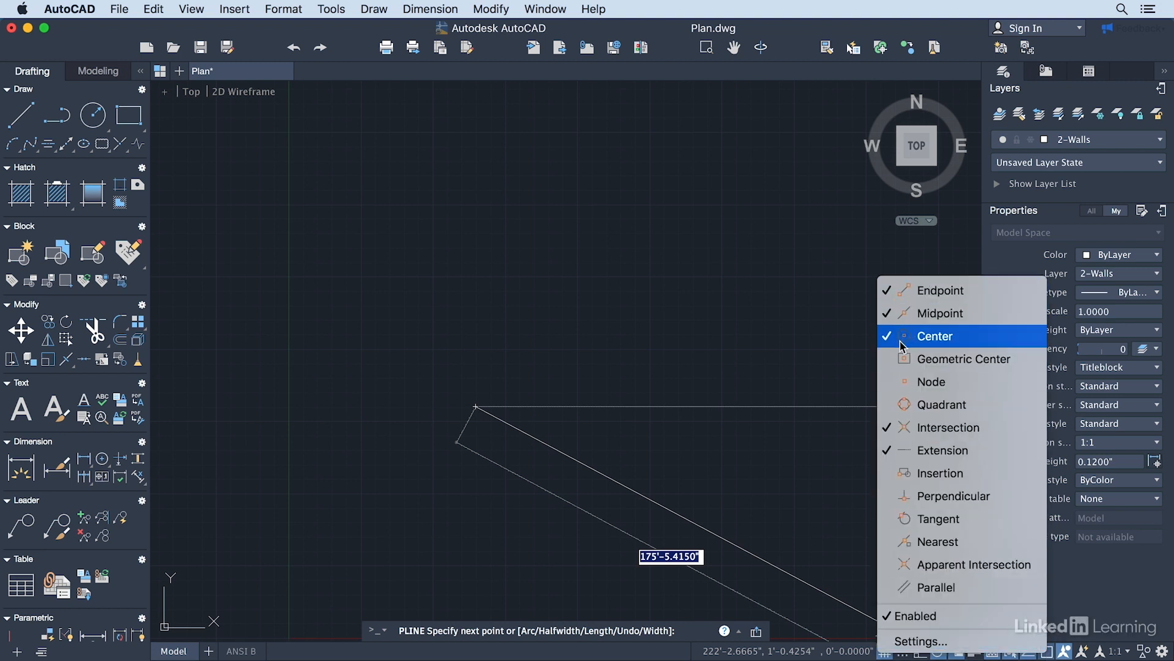
{"action": "mouse_move", "coordinate": [947, 450]}
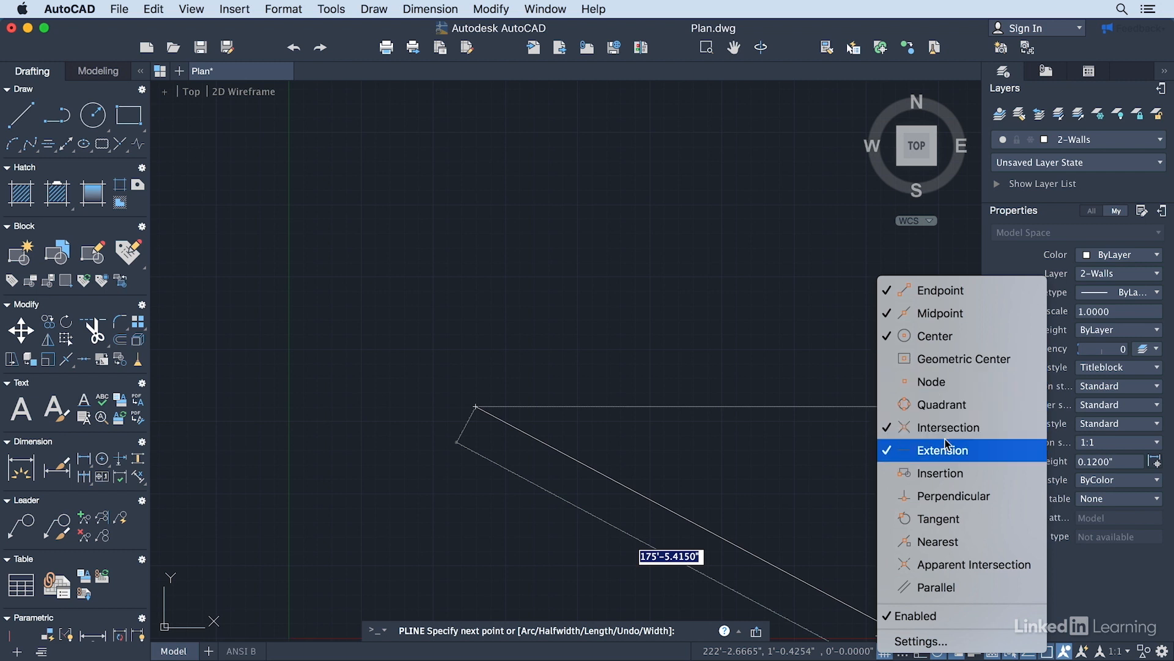
{"action": "mouse_move", "coordinate": [949, 427]}
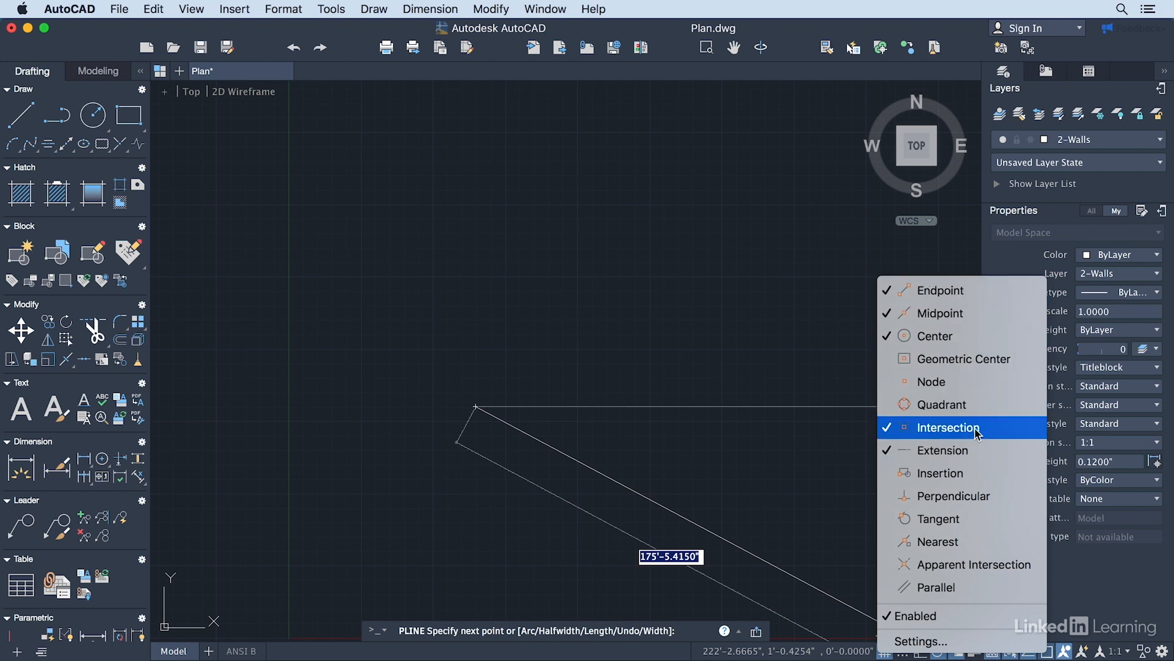
{"action": "mouse_move", "coordinate": [943, 451]}
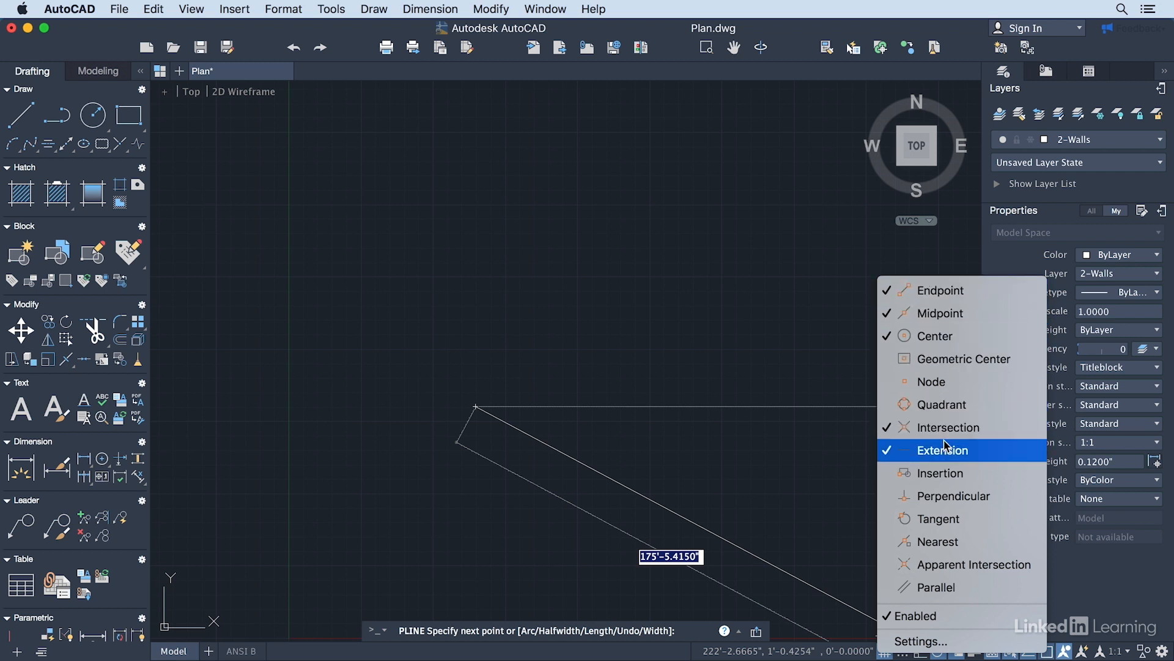
{"action": "mouse_move", "coordinate": [931, 382]}
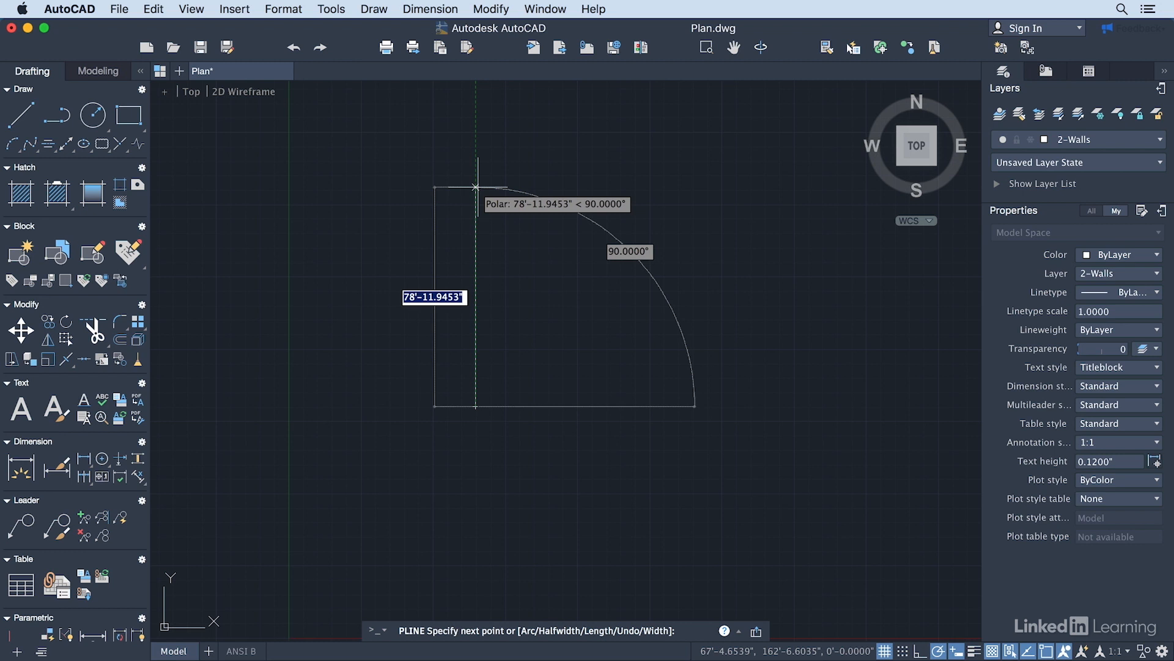
Draw the stepped wall outline with segment lengths 22, 15, 5, 10, 12 and 5, then finish it.
{"action": "type", "text": "22"}
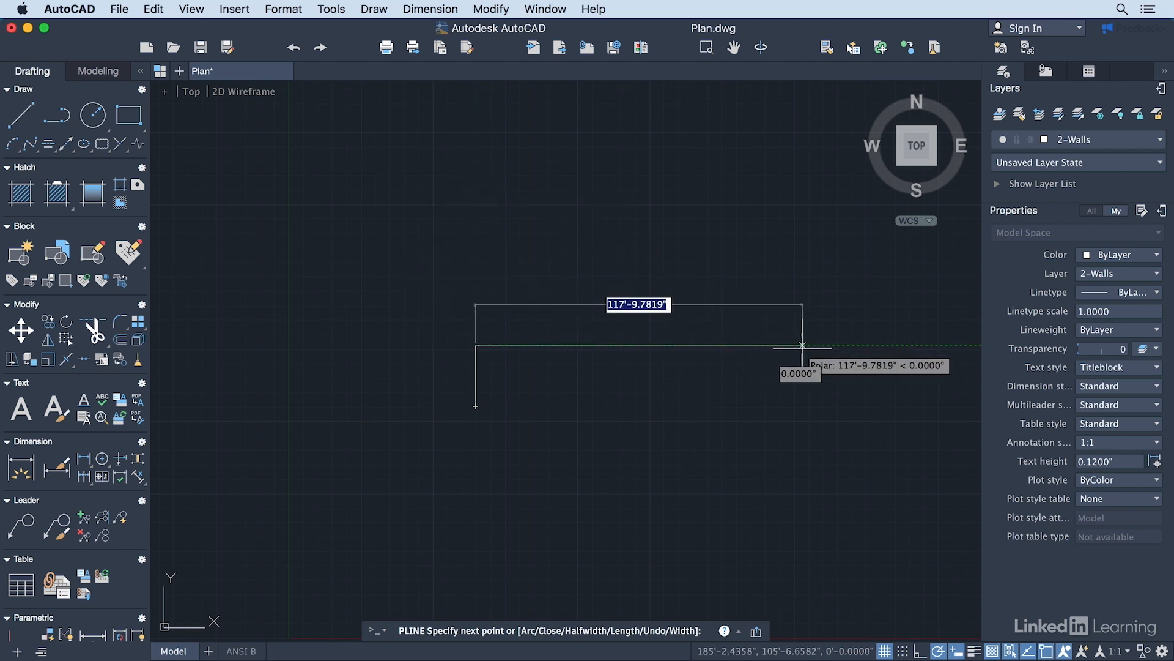
{"action": "type", "text": "15"}
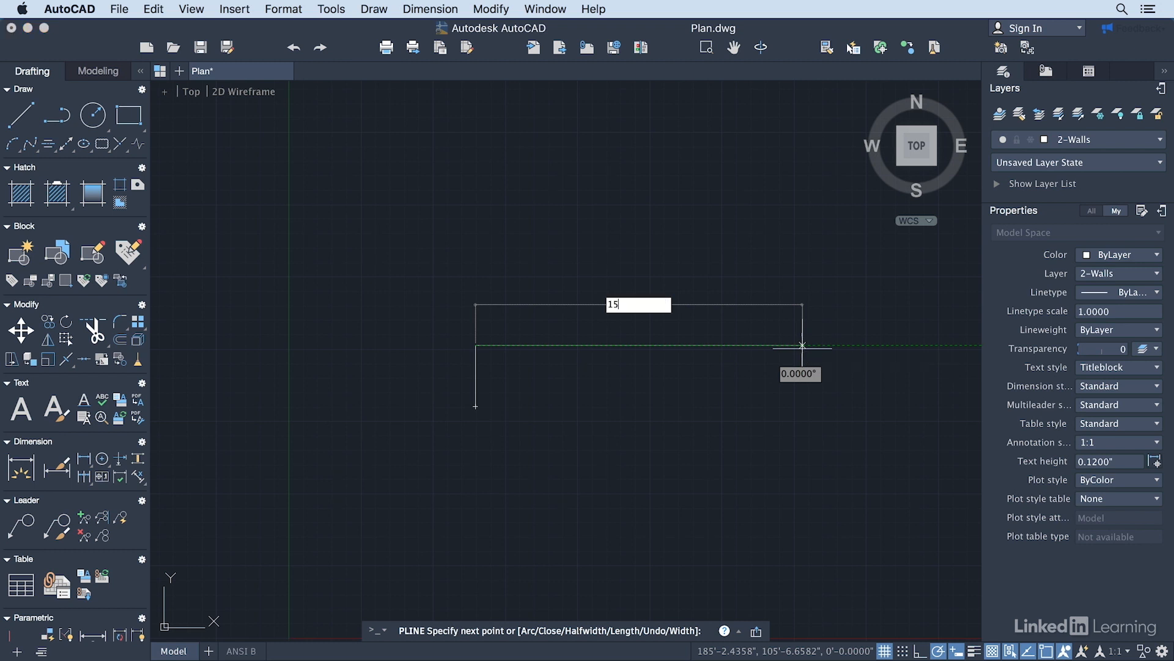
{"action": "type", "text": "103'-1.3076\""}
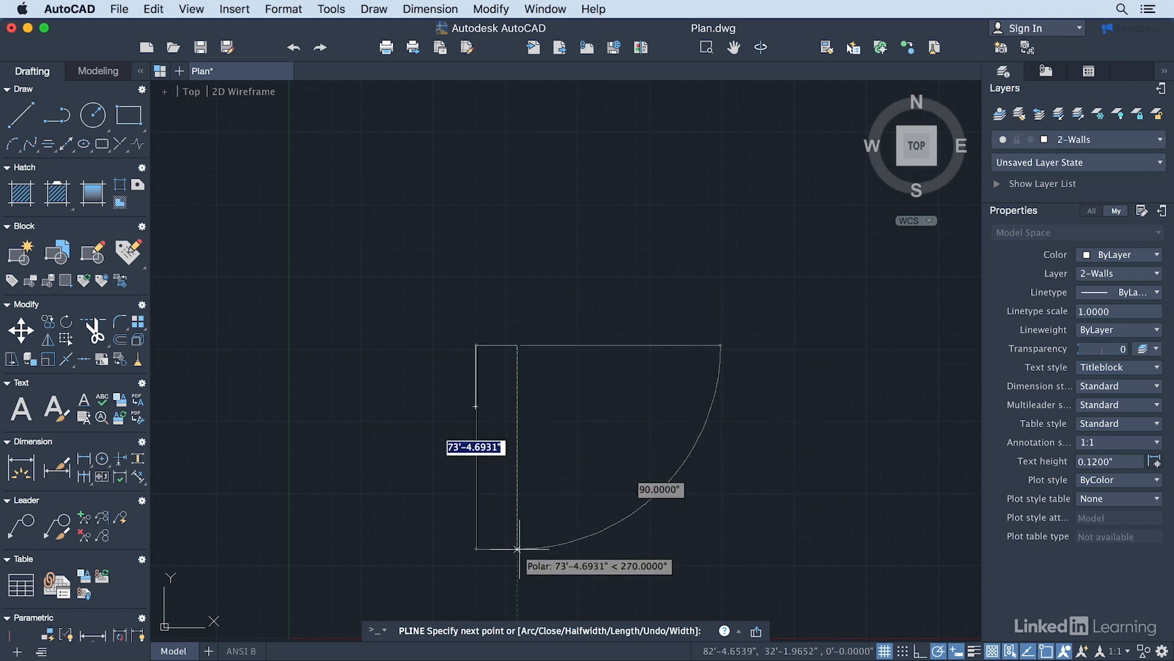
{"action": "type", "text": "5"}
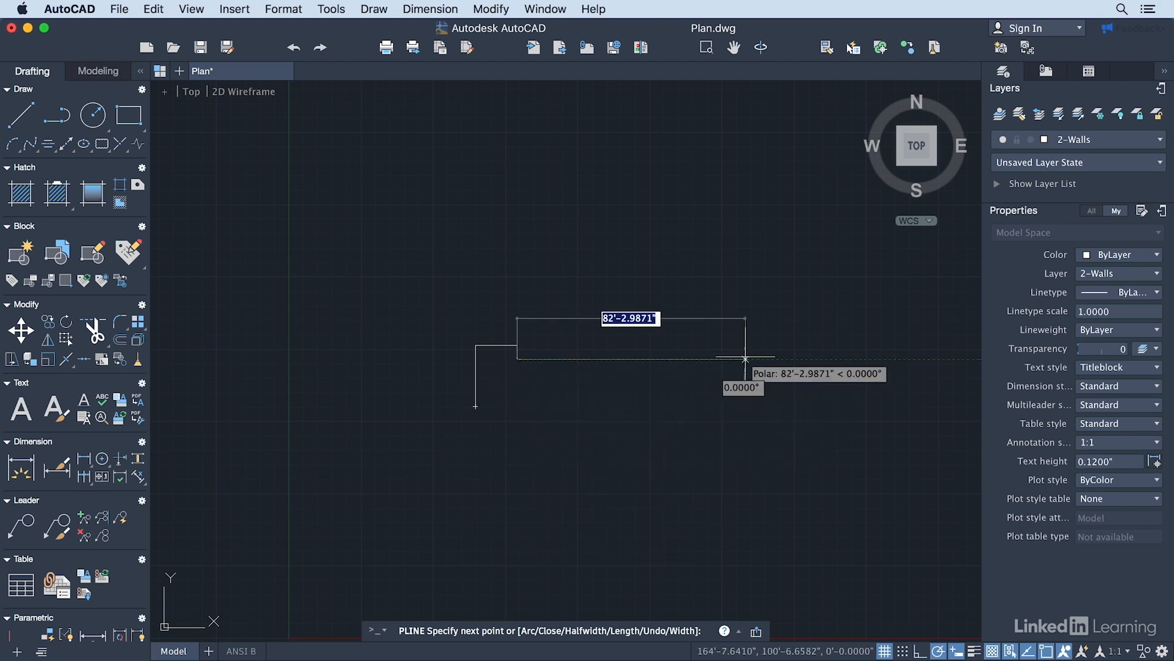
{"action": "type", "text": "10"}
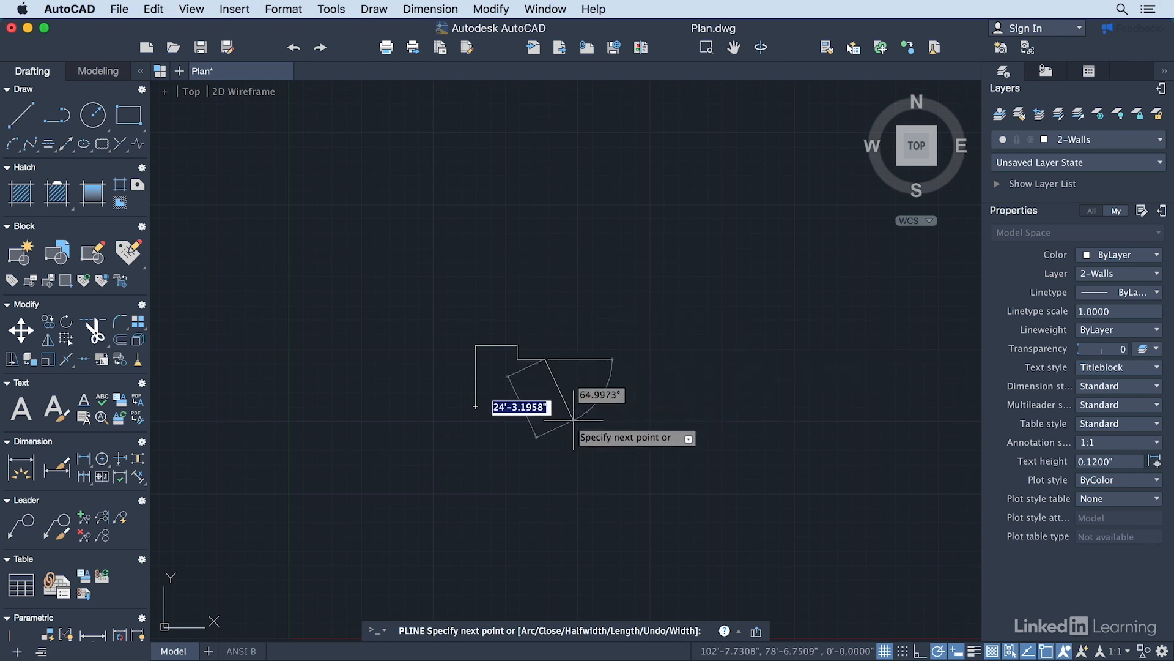
{"action": "type", "text": "12"}
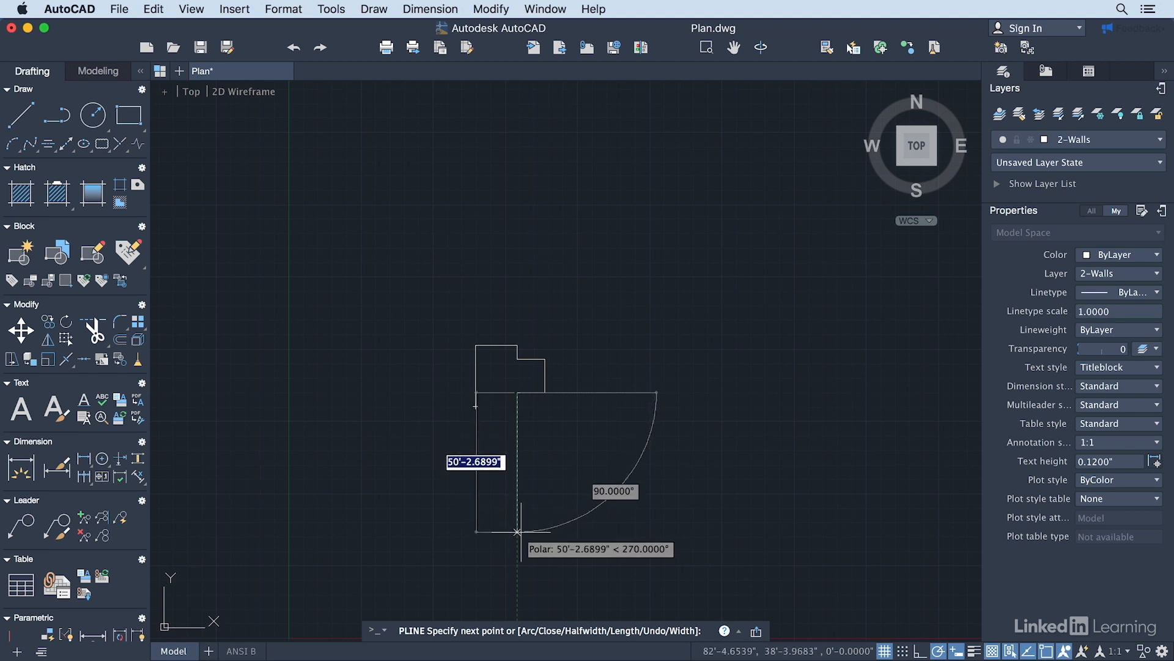
{"action": "type", "text": "5"}
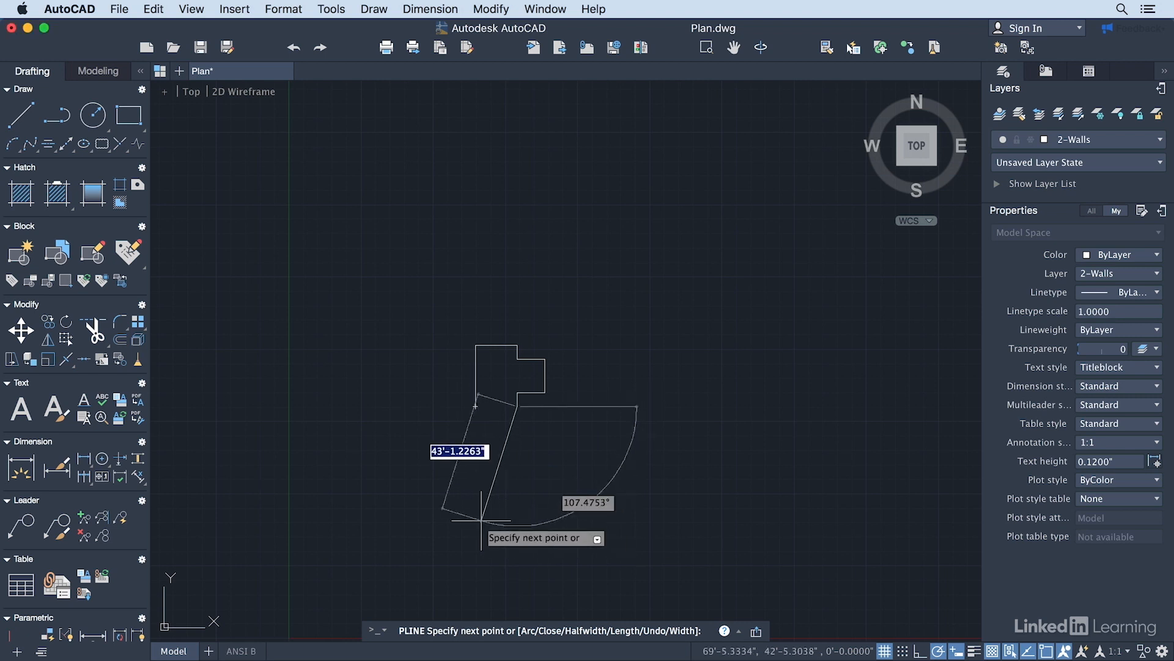
{"action": "key", "text": "Escape"}
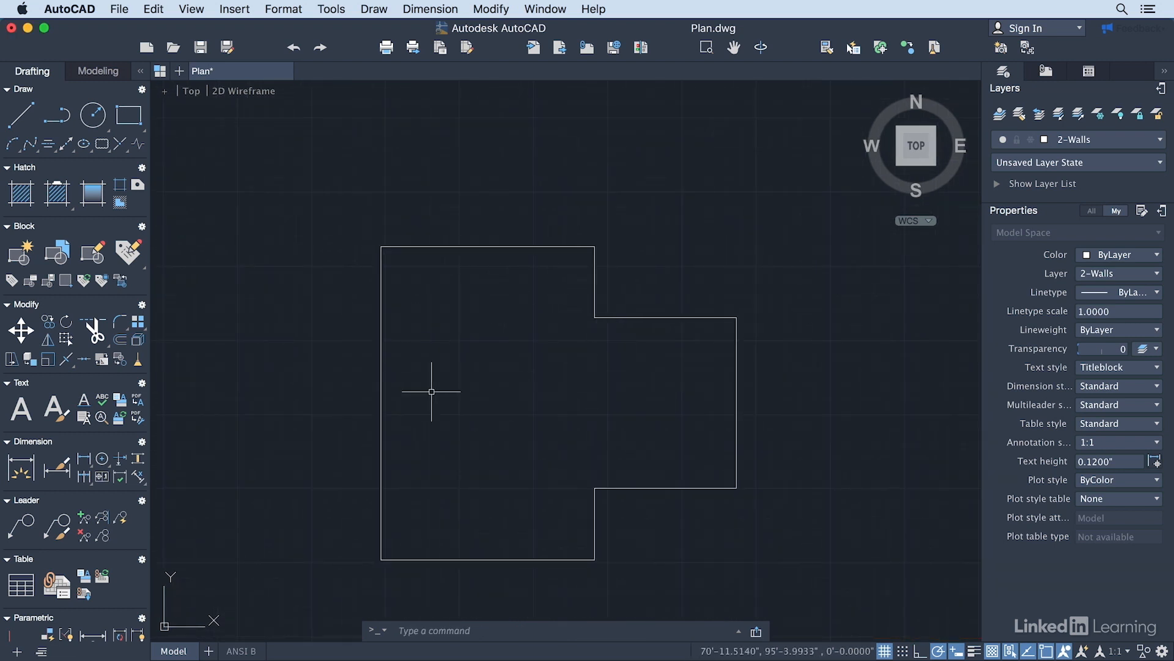
{"action": "mouse_move", "coordinate": [565, 419]}
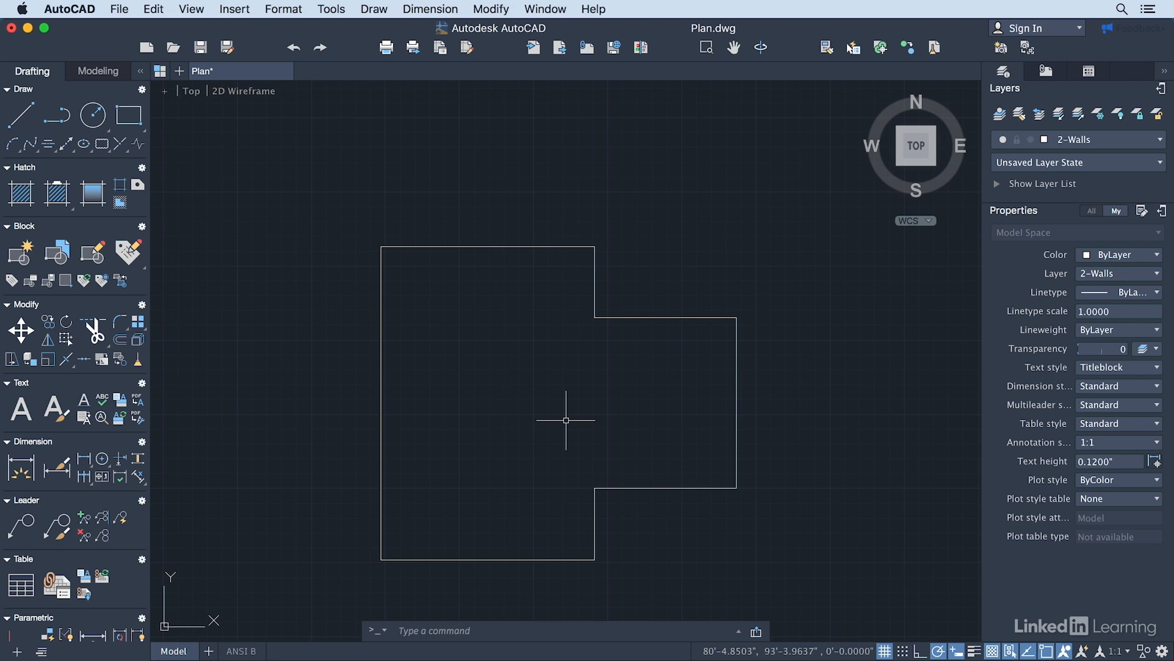
{"action": "mouse_move", "coordinate": [389, 345]}
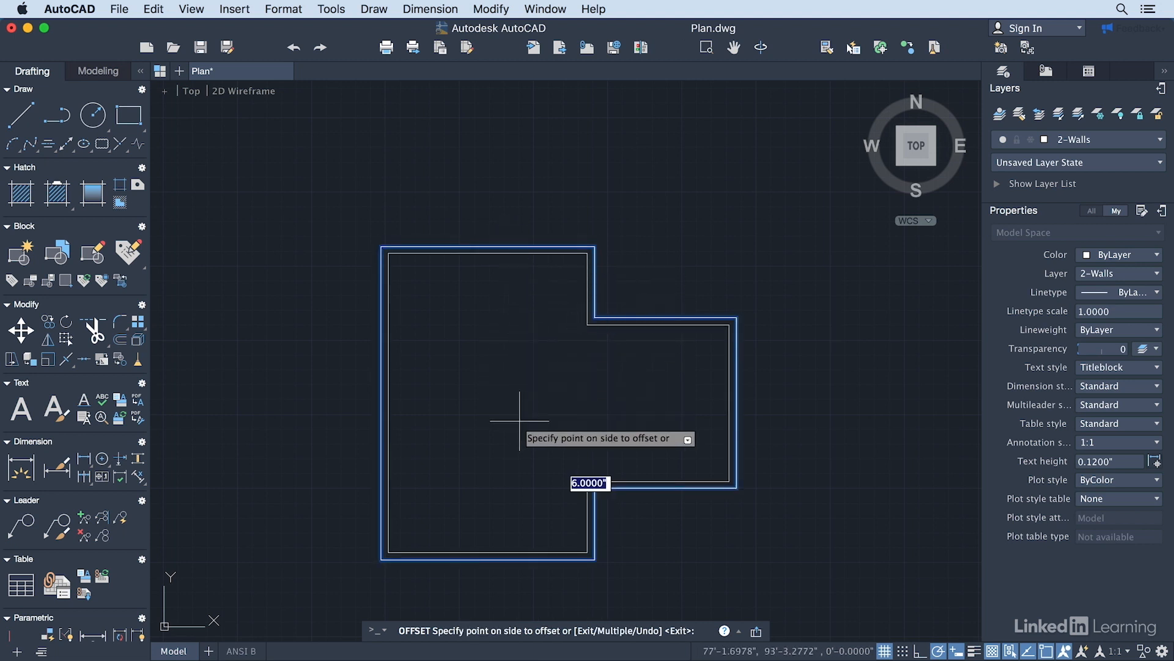
Place the 6-inch offset copy of the outline polyline on its inside.
{"action": "left_click", "coordinate": [515, 419]}
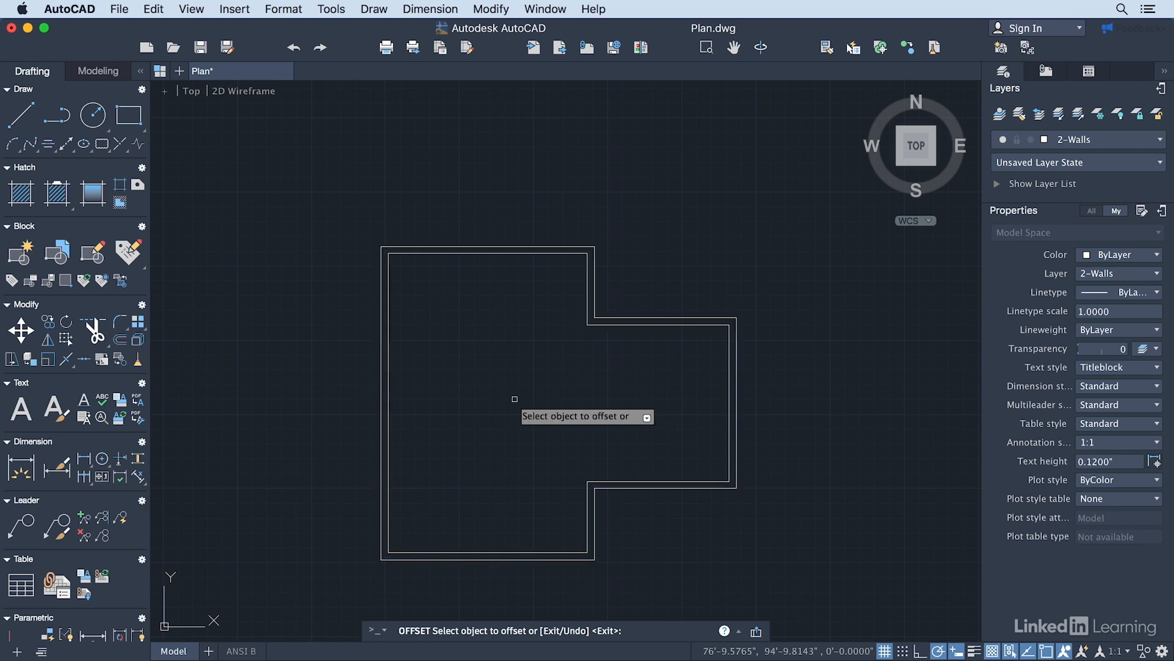
{"action": "mouse_move", "coordinate": [532, 395]}
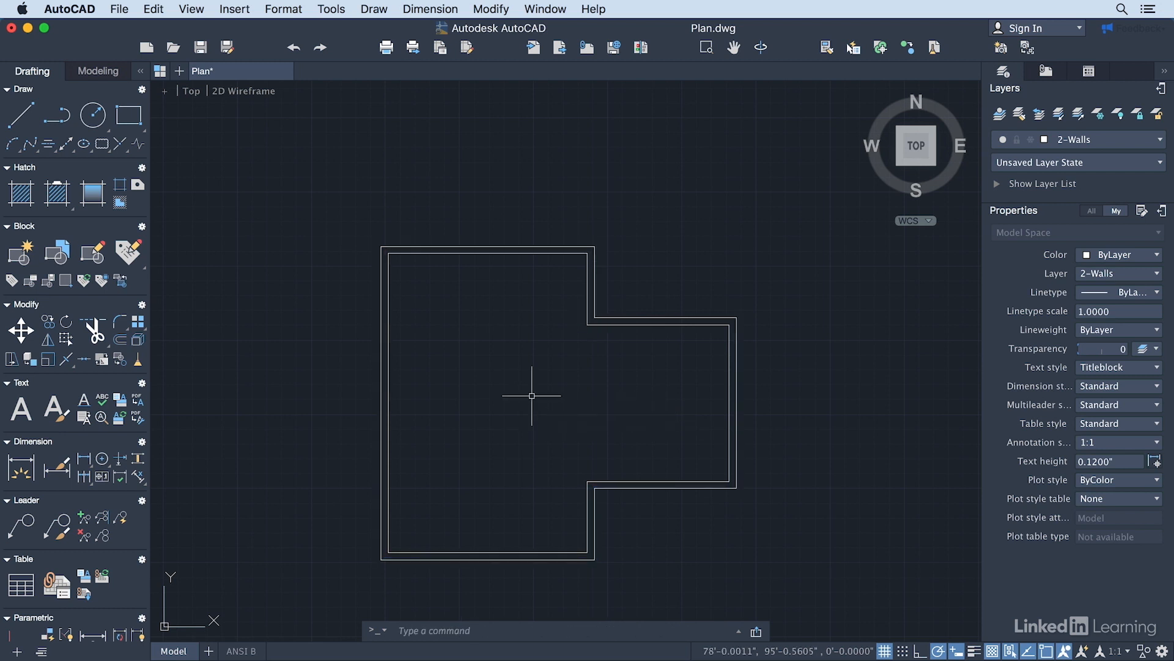
{"action": "mouse_move", "coordinate": [431, 356]}
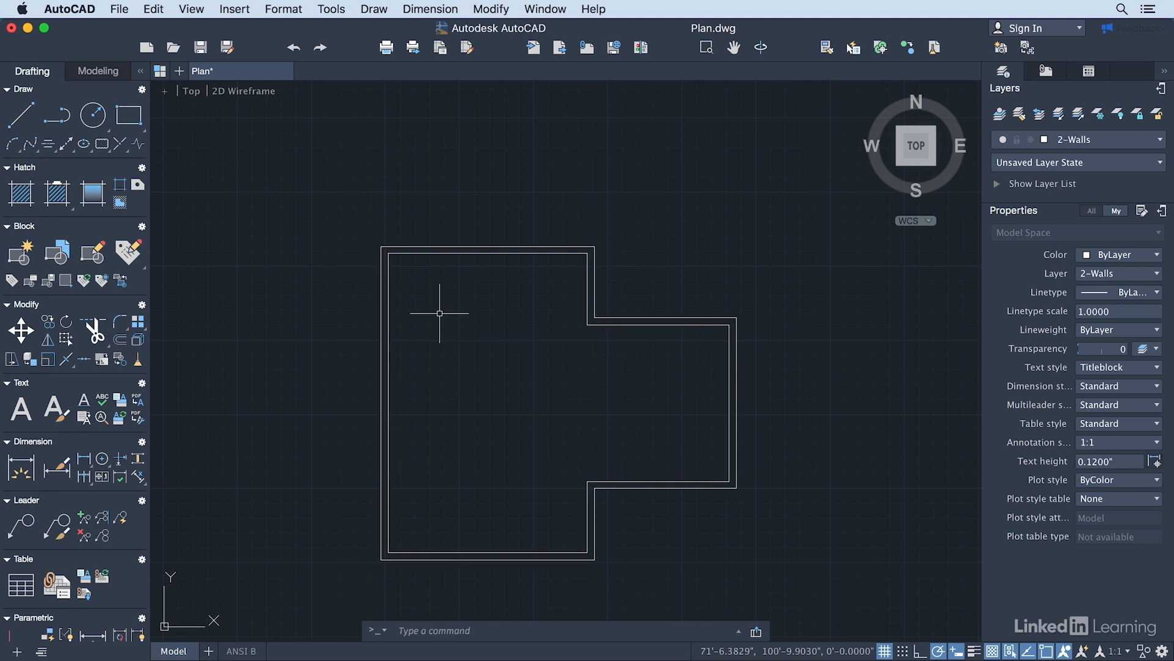
{"action": "mouse_move", "coordinate": [473, 322]}
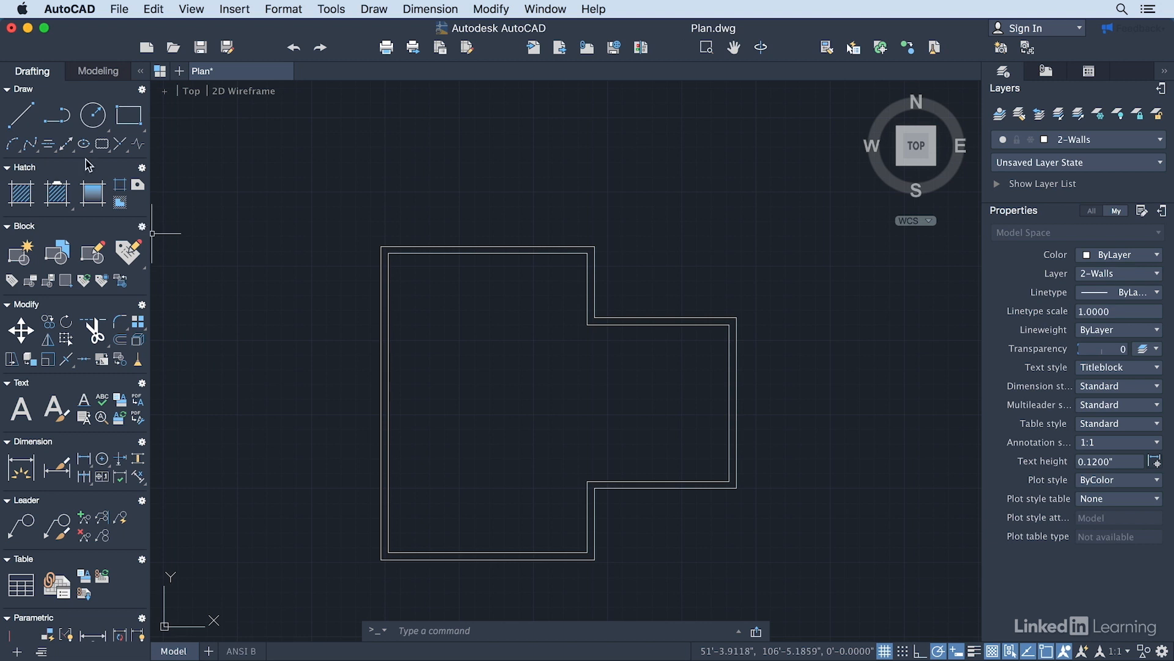
Draw the interior wall line from the left inner wall up to the upper wall.
{"action": "left_click", "coordinate": [18, 115]}
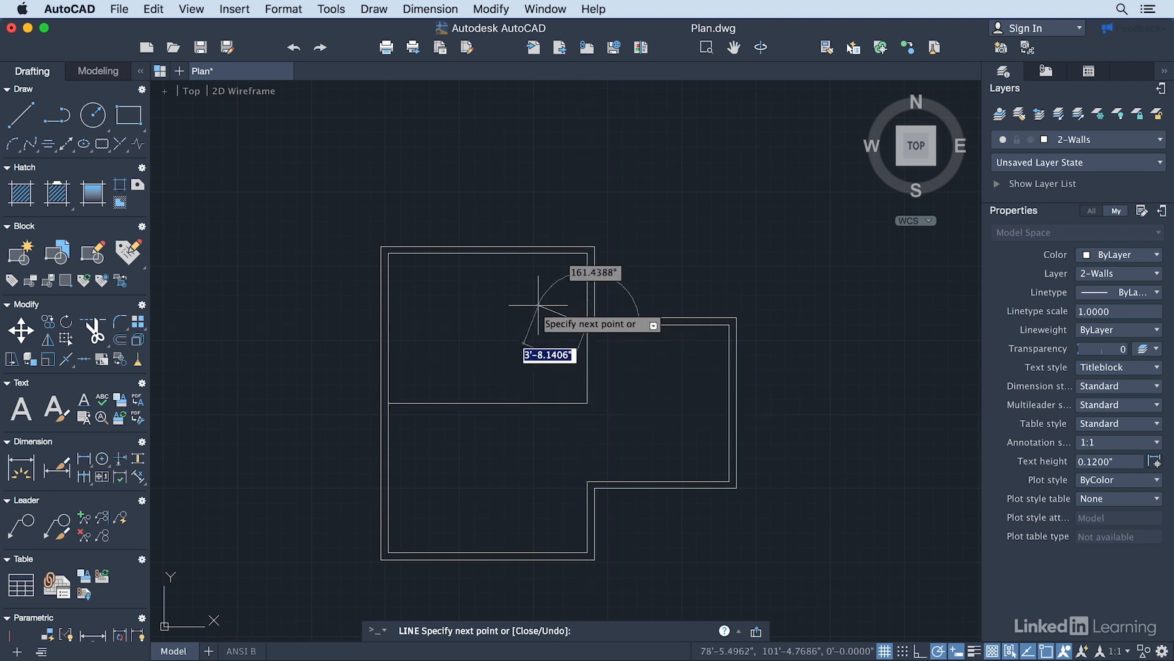
{"action": "key", "text": "Escape"}
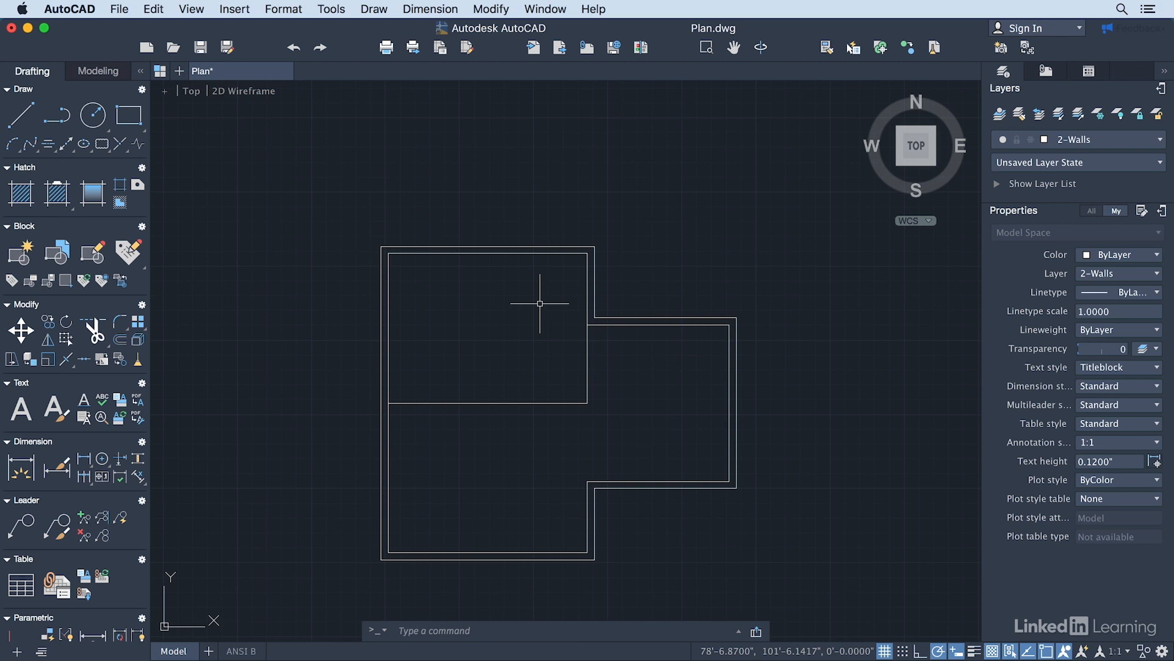
{"action": "mouse_move", "coordinate": [538, 403]}
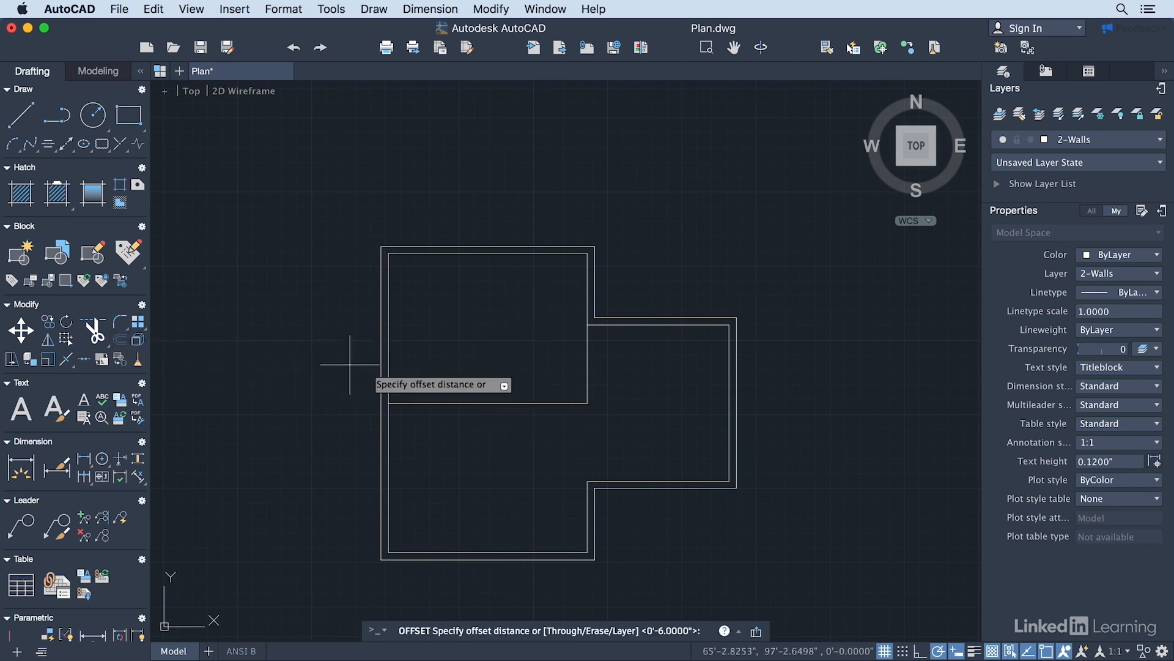
{"action": "mouse_move", "coordinate": [672, 584]}
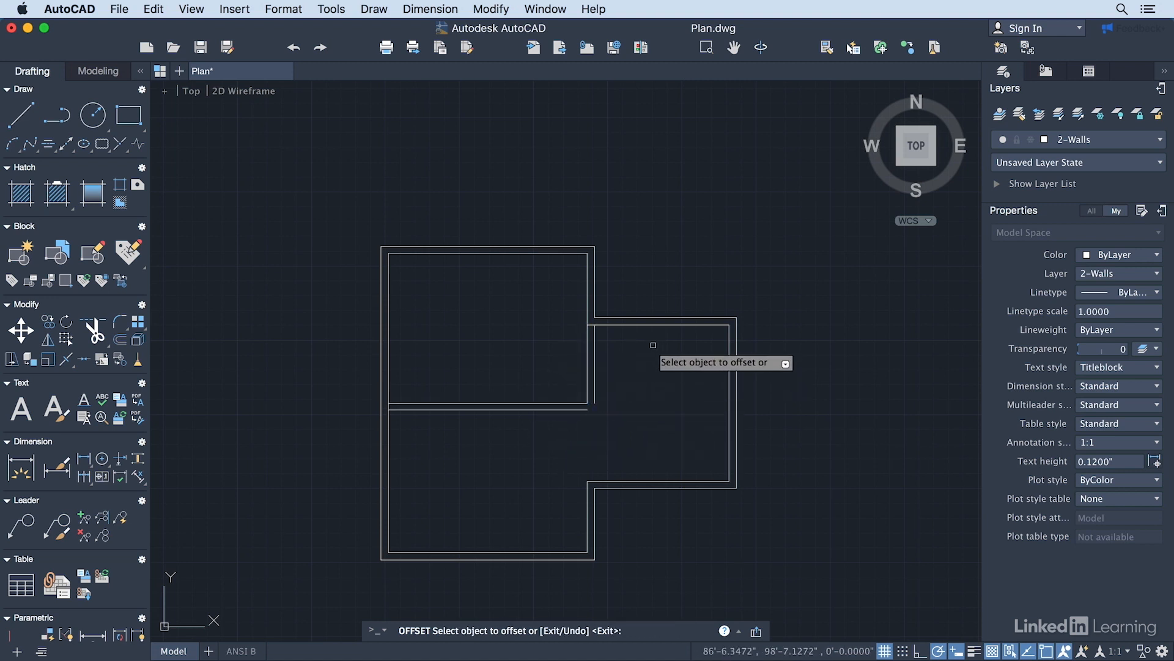
End the offset after doubling the interior wall line with its parallel copy.
{"action": "key", "text": "Escape"}
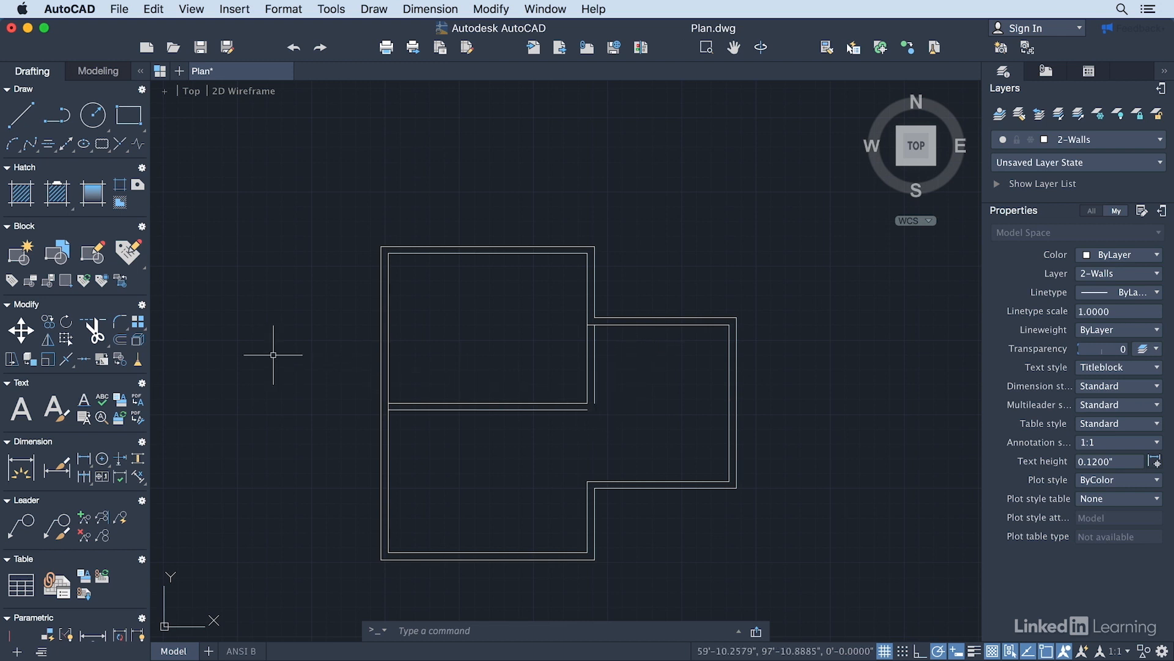
{"action": "mouse_move", "coordinate": [121, 328]}
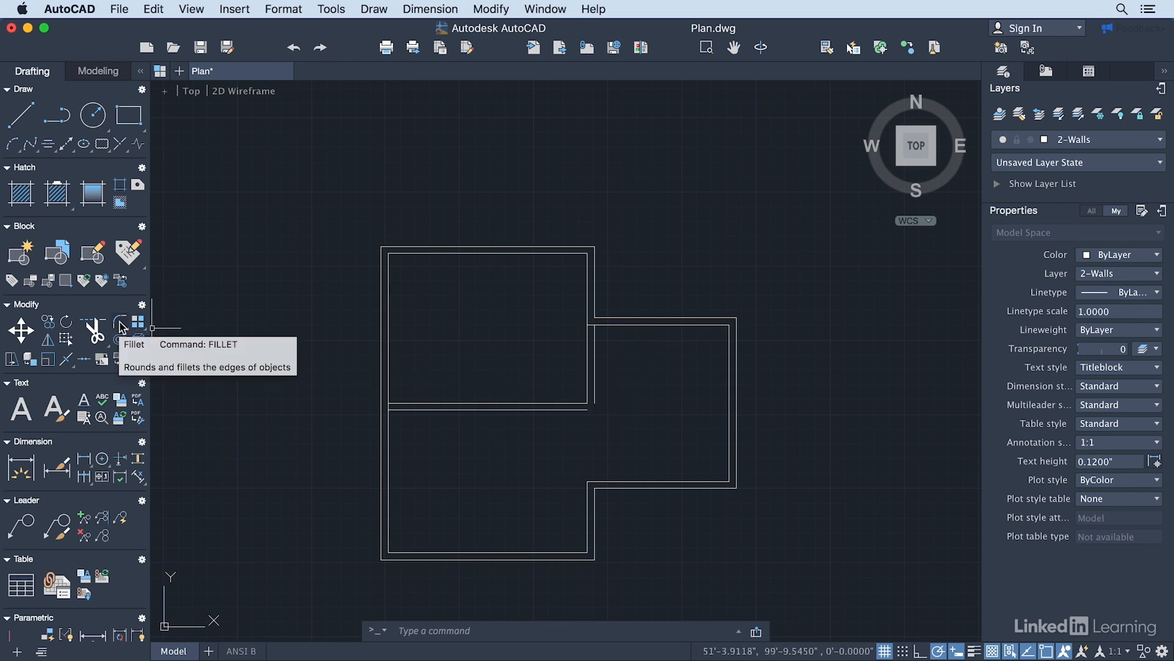
Fillet the two inner interior-wall lines into a clean closed corner.
{"action": "left_click", "coordinate": [119, 326]}
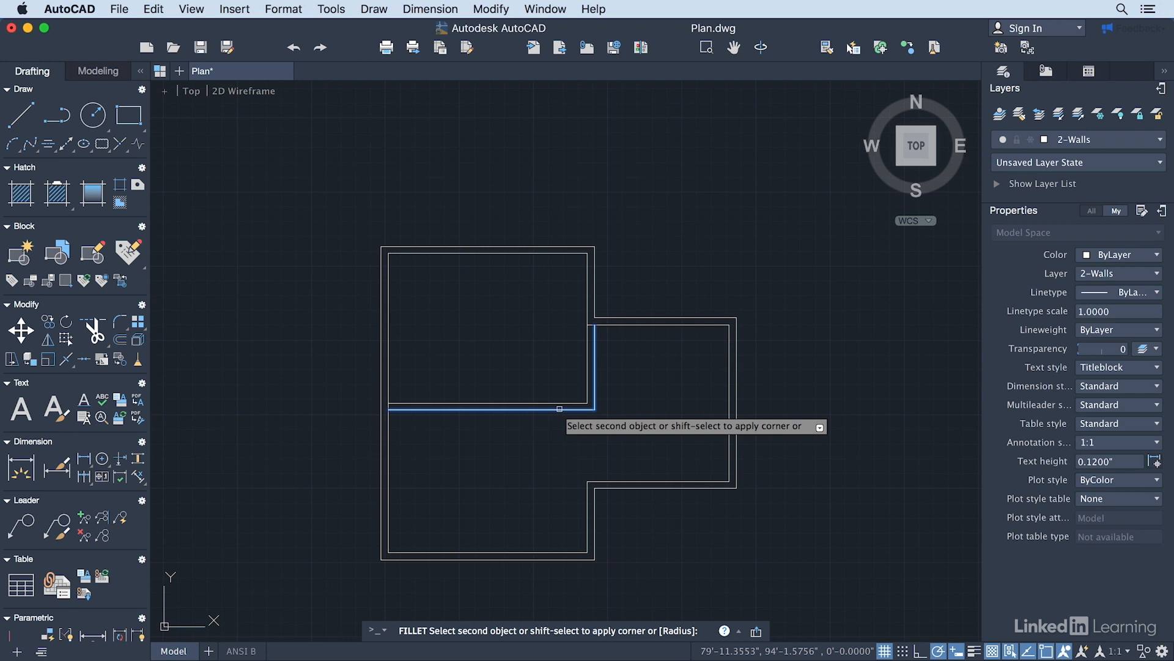
{"action": "left_click", "coordinate": [606, 412]}
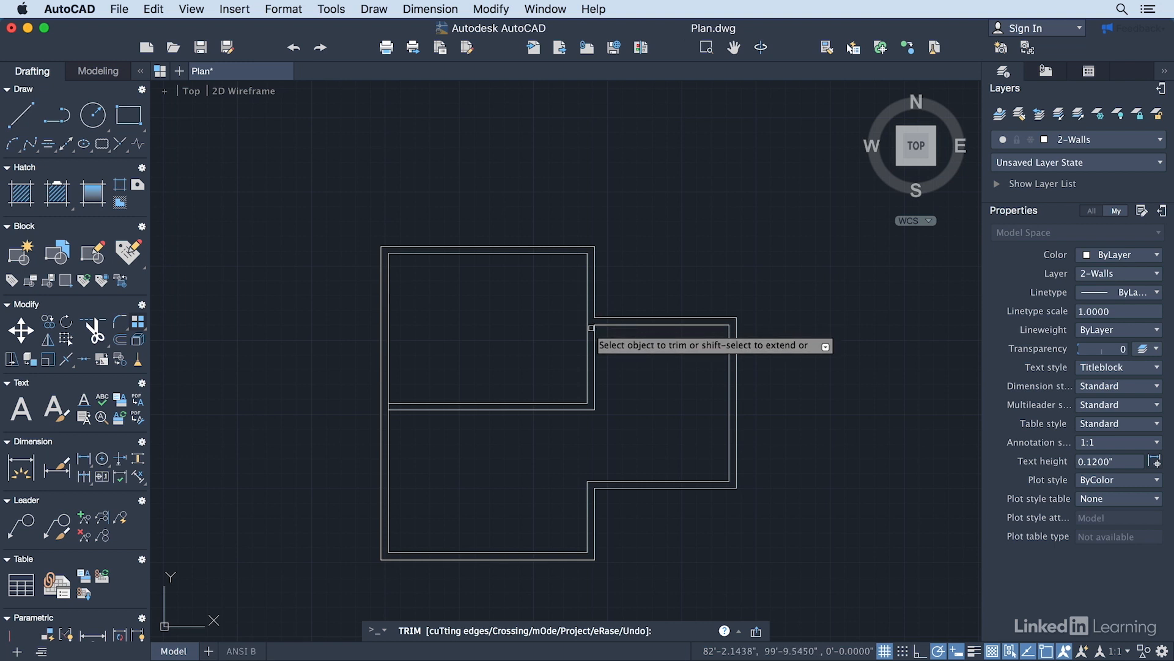
{"action": "mouse_move", "coordinate": [534, 329]}
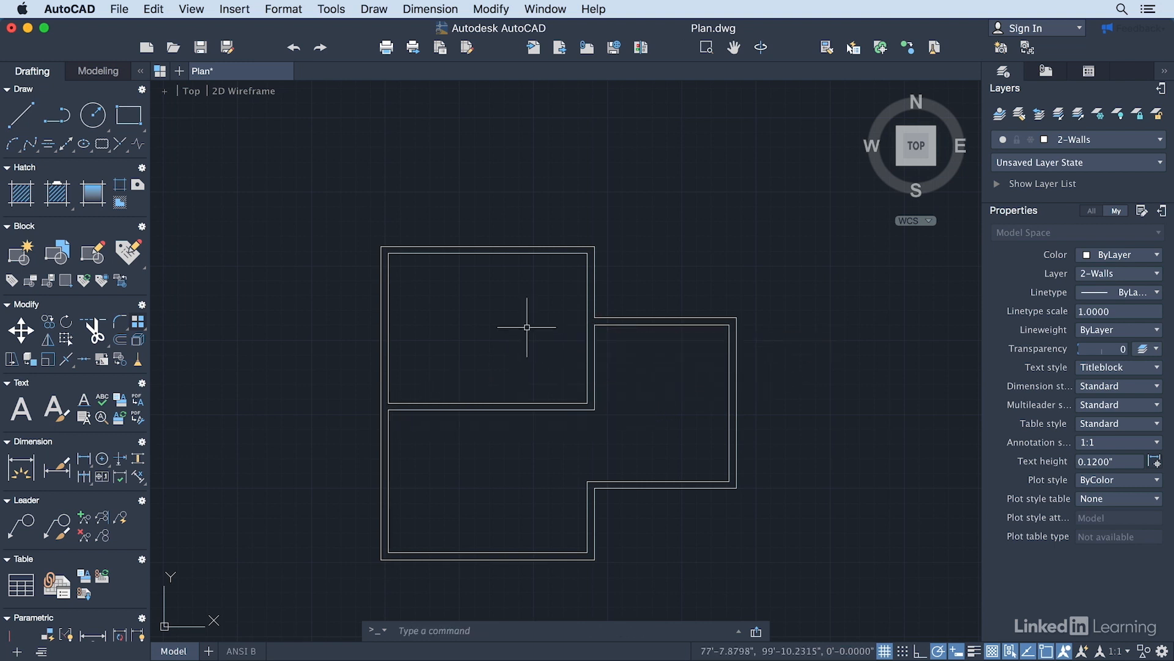
{"action": "mouse_move", "coordinate": [517, 323]}
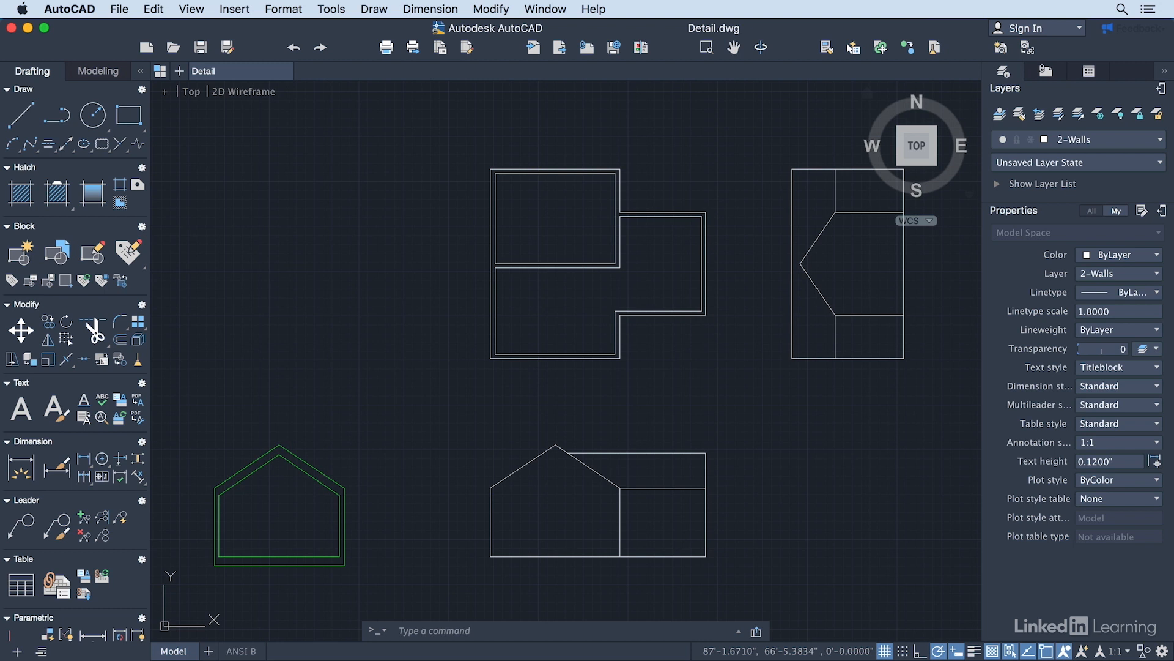
{"action": "mouse_move", "coordinate": [786, 409]}
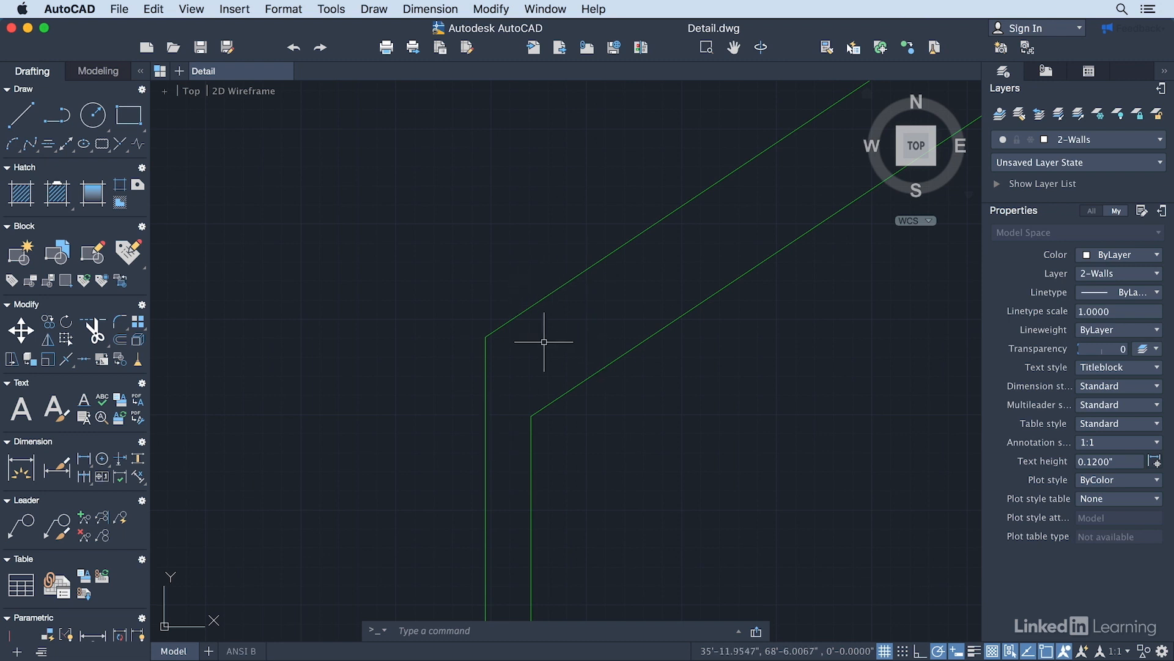
Save the wall-corner close-up in Detail.dwg as the named view Detail.
{"action": "left_click", "coordinate": [1028, 48]}
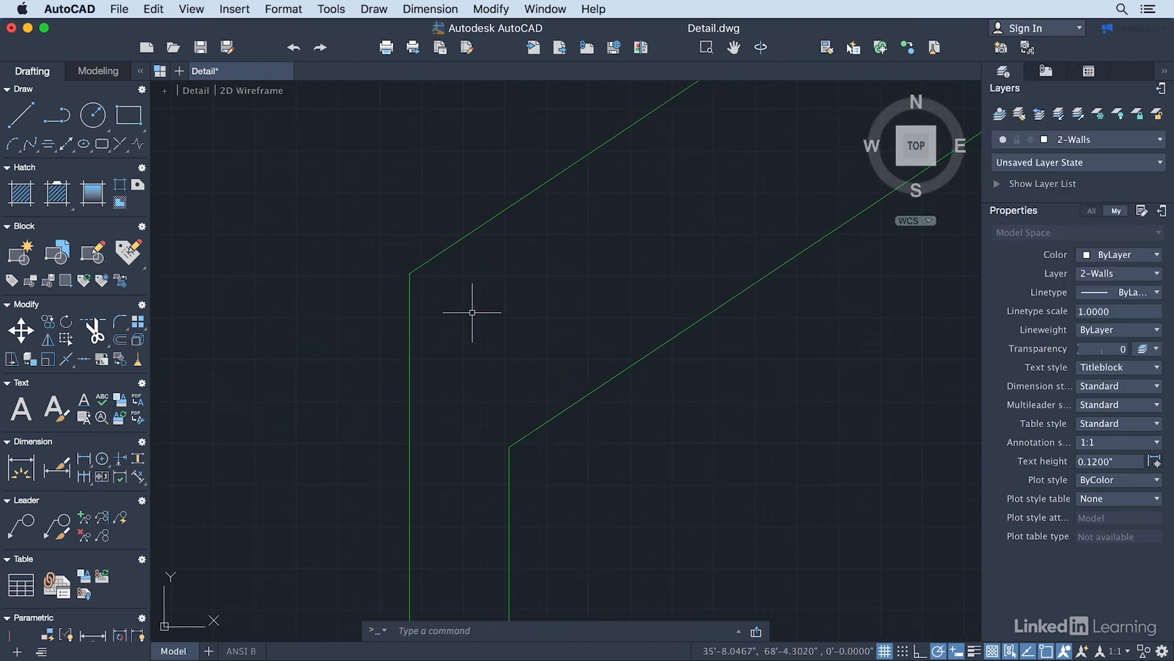
{"action": "left_click", "coordinate": [1160, 139]}
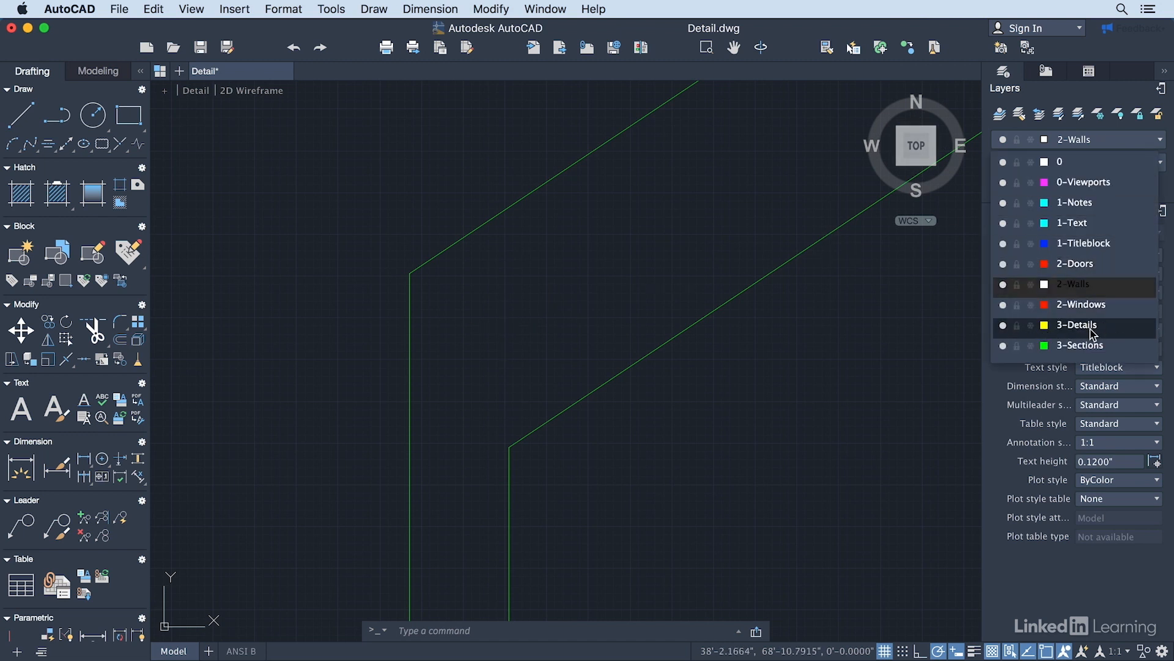
Make 3-Details current, draw a framing line across the wall and offset it 1.5 twice.
{"action": "left_click", "coordinate": [1076, 324]}
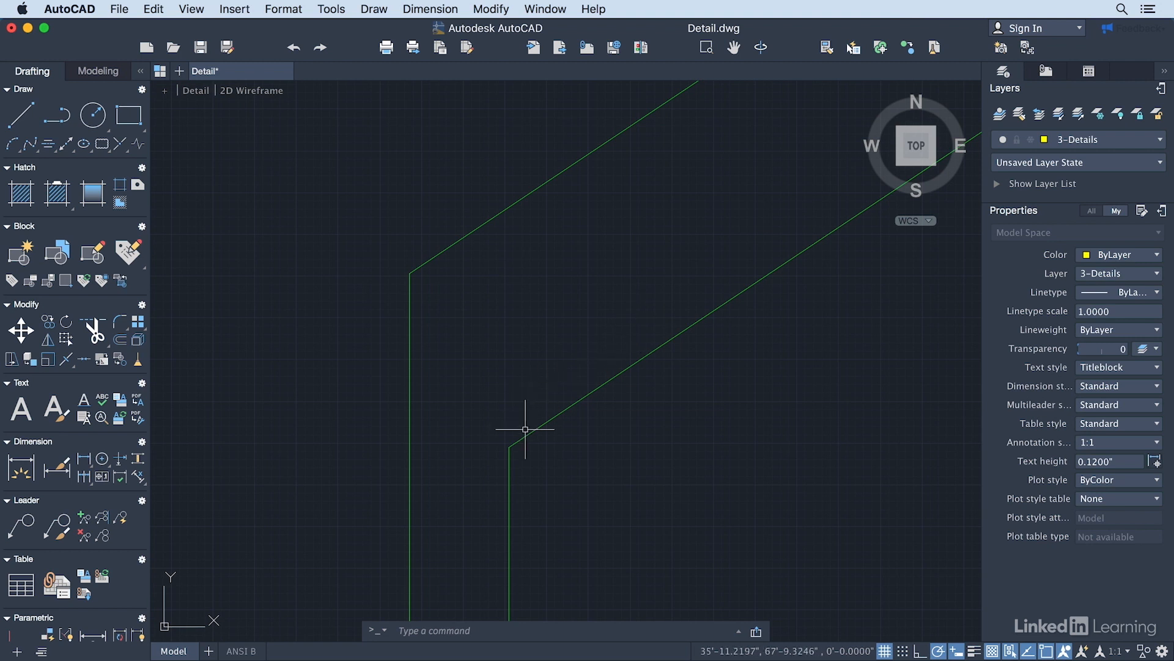
{"action": "mouse_move", "coordinate": [472, 406]}
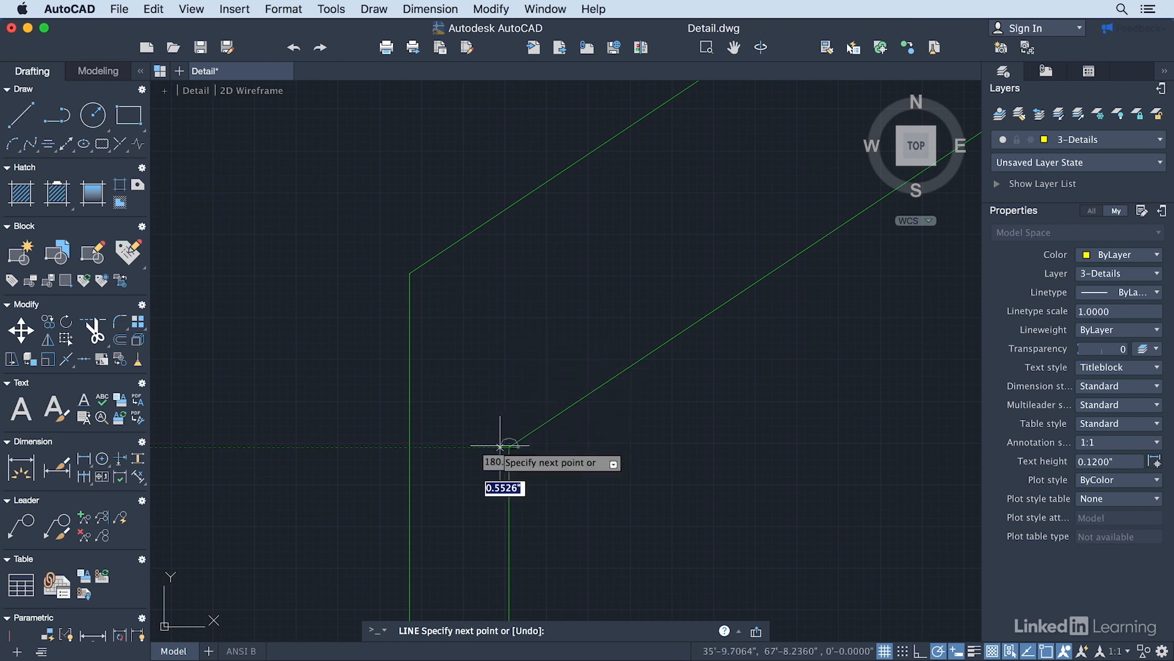
{"action": "mouse_move", "coordinate": [345, 389]}
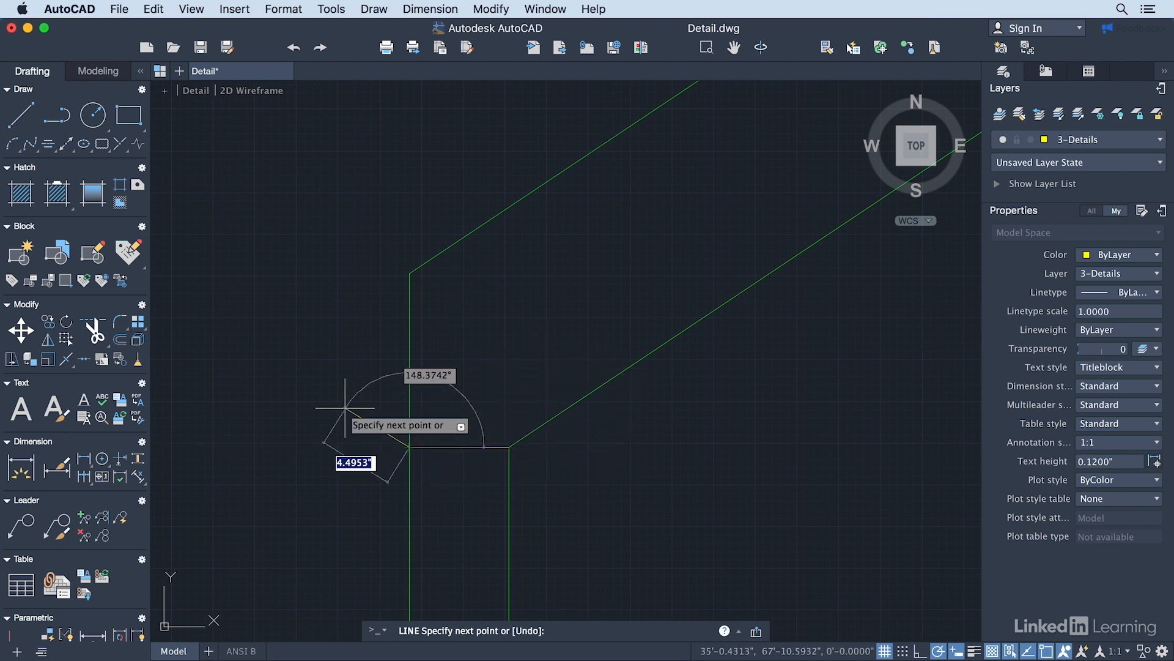
{"action": "key", "text": "Escape"}
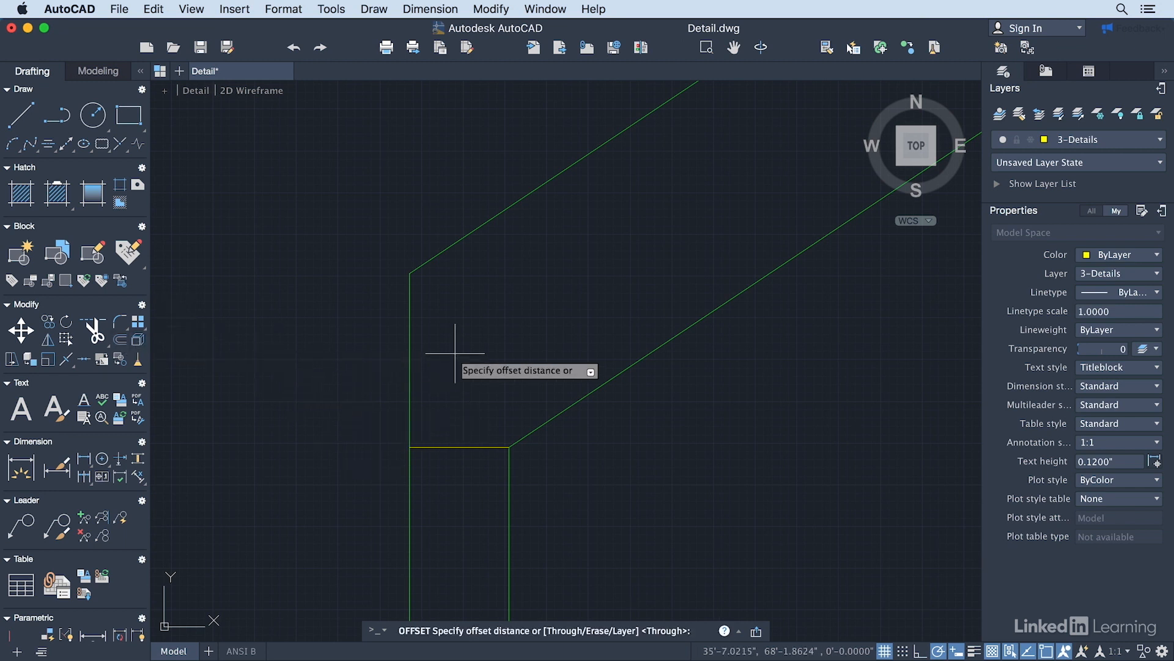
{"action": "type", "text": "1."}
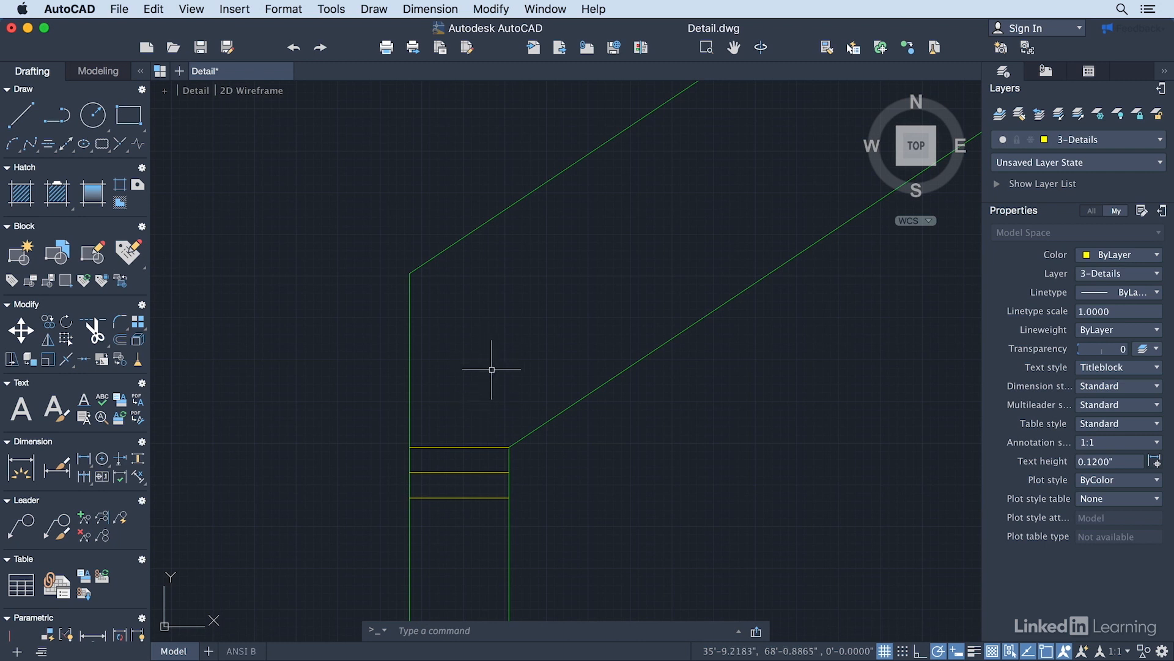
{"action": "mouse_move", "coordinate": [475, 453]}
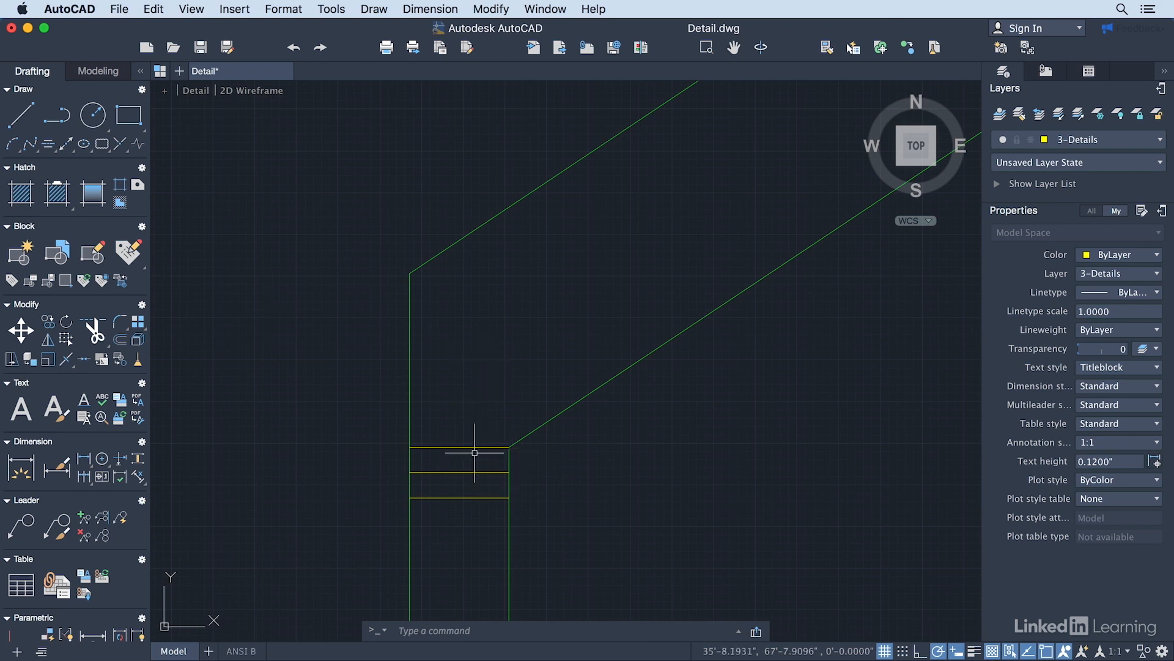
{"action": "mouse_move", "coordinate": [485, 490]}
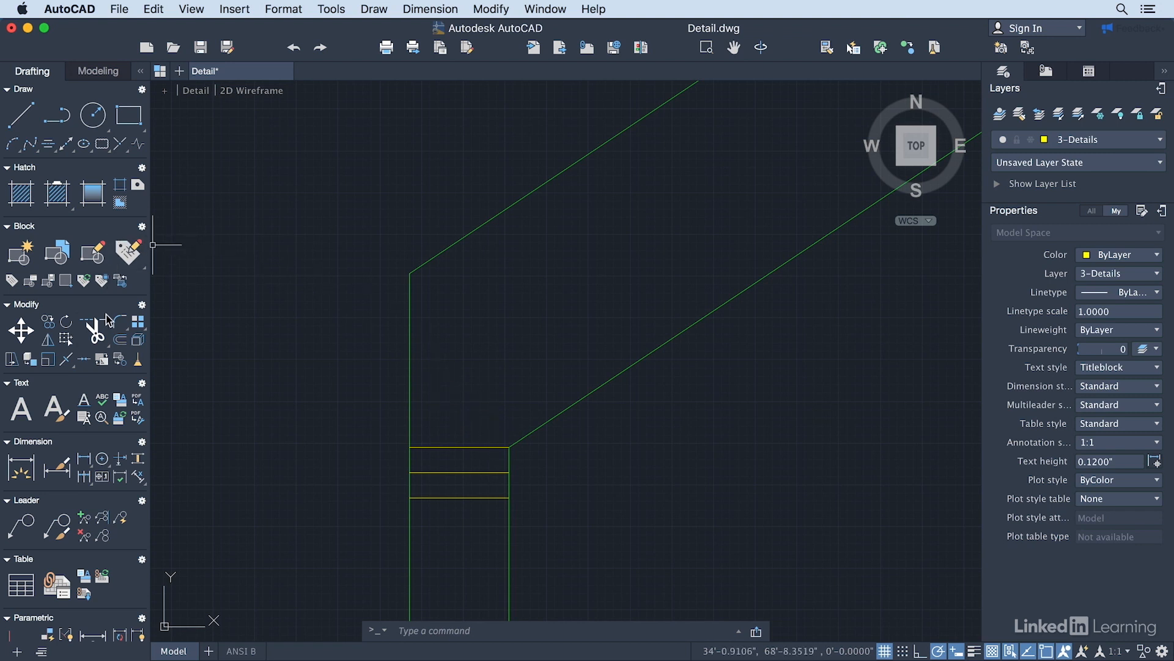
Offset the sloped and vertical green wall lines 0.5" to add sheathing lines.
{"action": "left_click", "coordinate": [120, 341]}
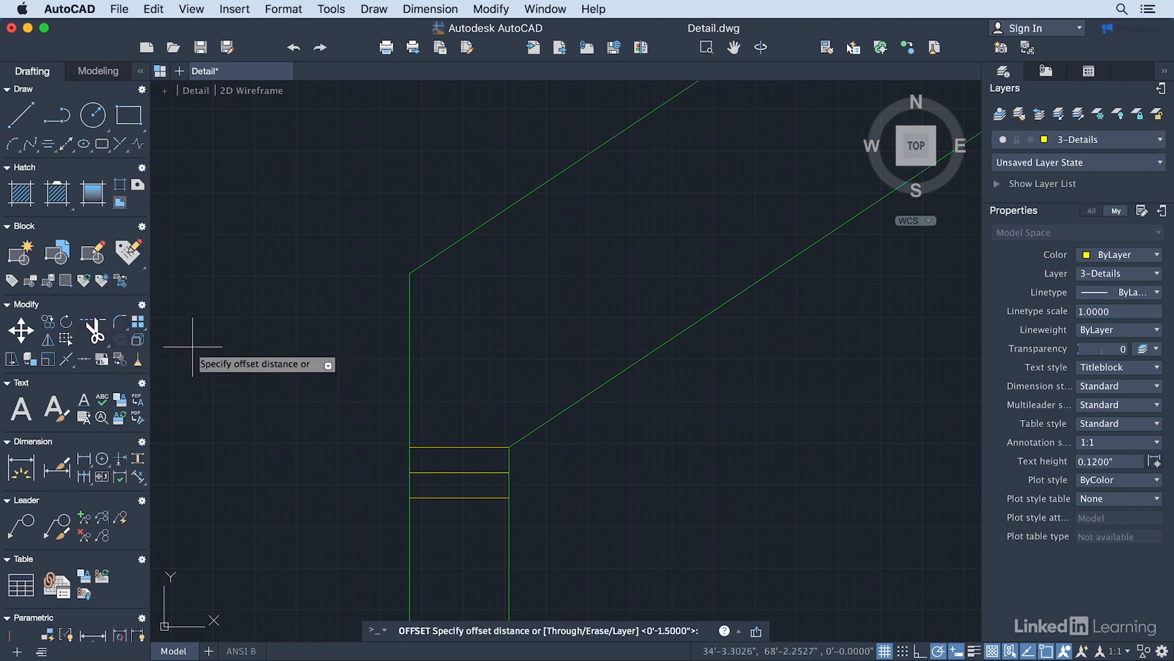
{"action": "type", "text": ".5"}
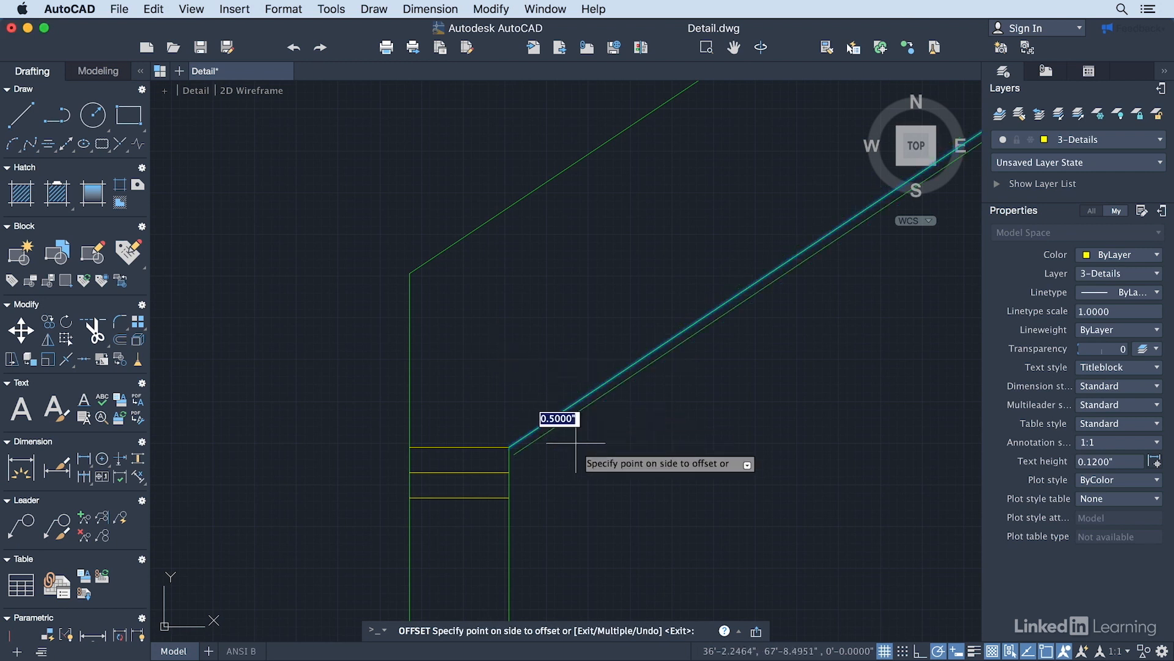
{"action": "left_click", "coordinate": [547, 455]}
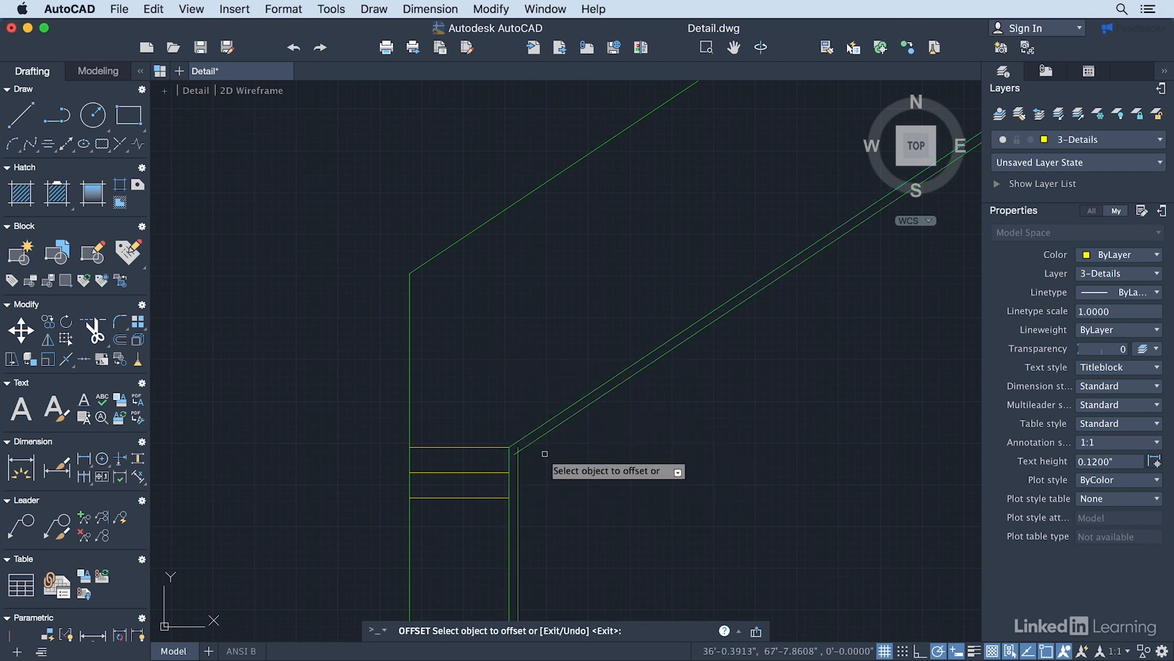
{"action": "left_click", "coordinate": [405, 375]}
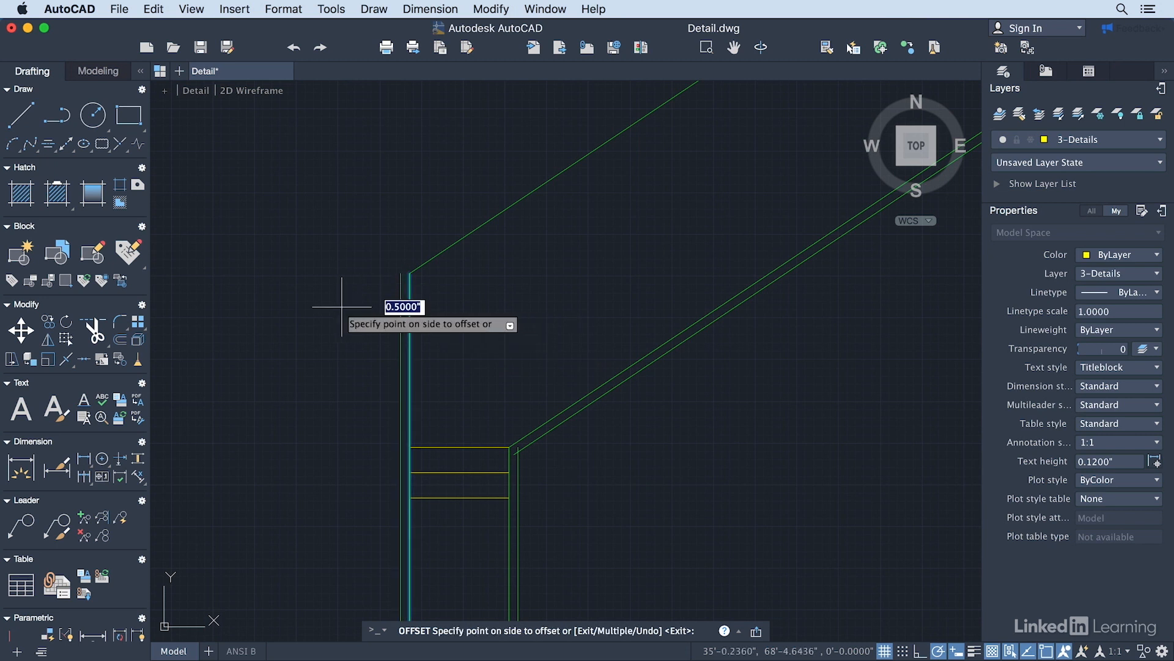
{"action": "left_click", "coordinate": [429, 186]}
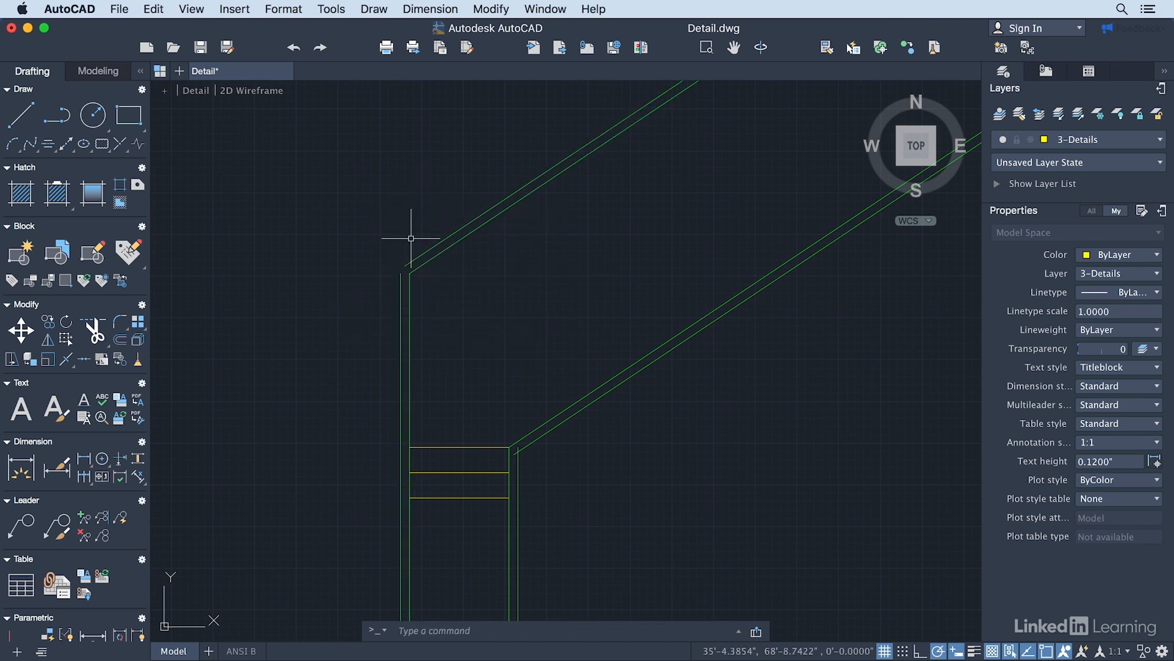
{"action": "left_click", "coordinate": [519, 449]}
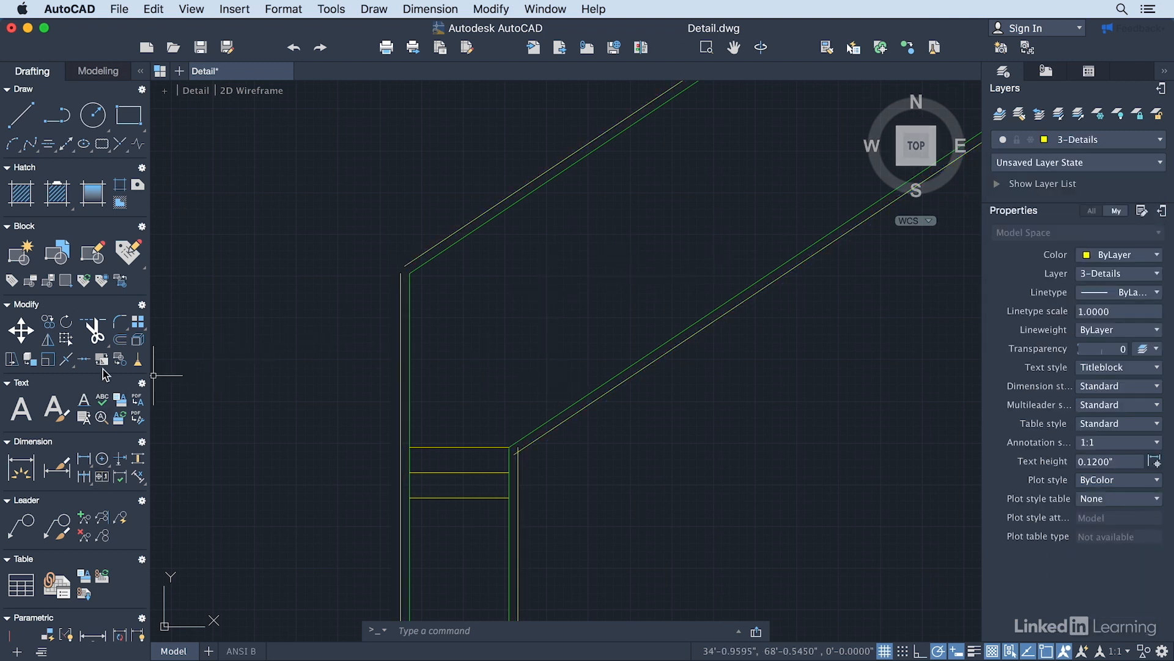
Trim the overhang at the lower roof junction and lengthen the sloped line past the wall line.
{"action": "left_click", "coordinate": [94, 329]}
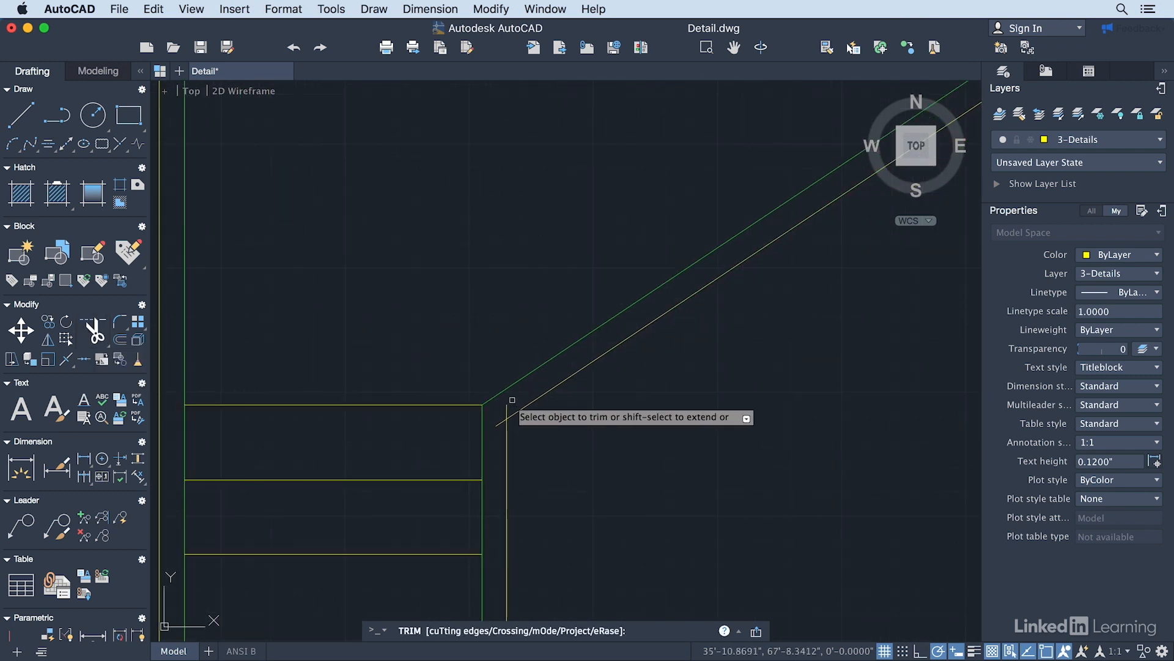
{"action": "left_click", "coordinate": [512, 399]}
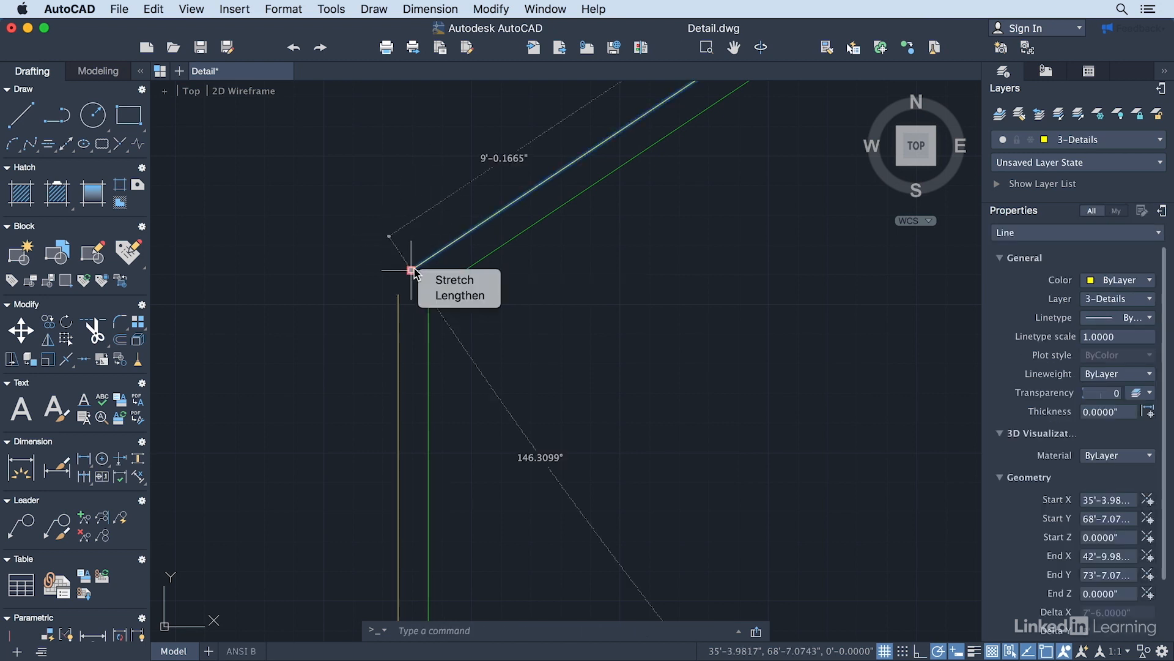
{"action": "mouse_move", "coordinate": [459, 295]}
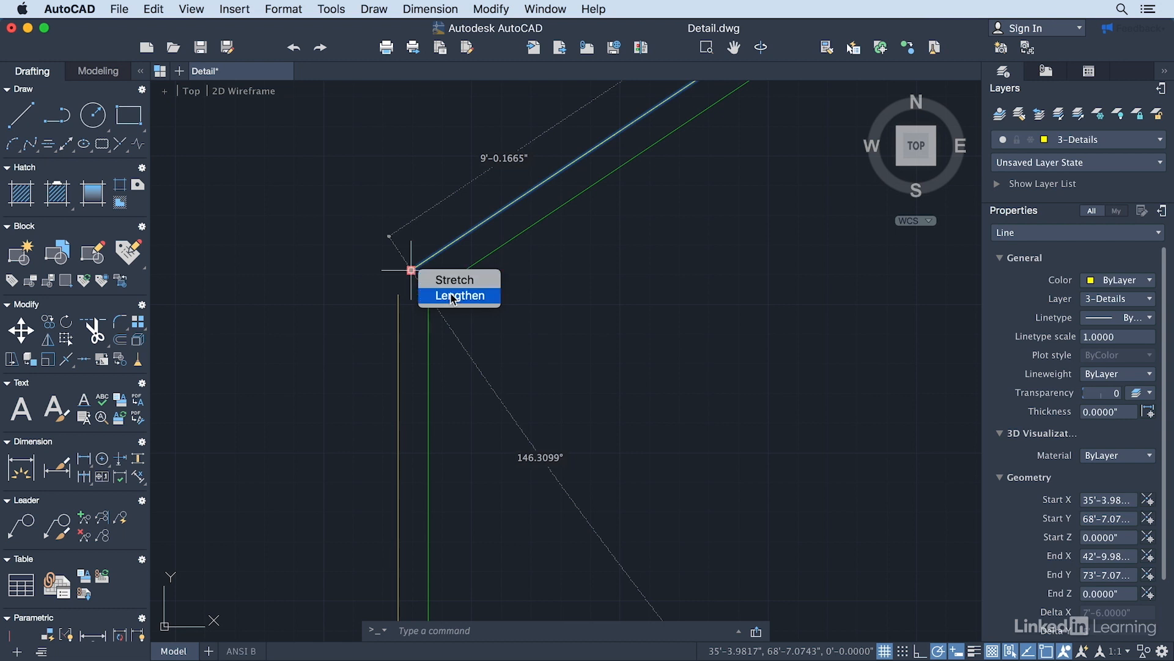
{"action": "left_click", "coordinate": [461, 294]}
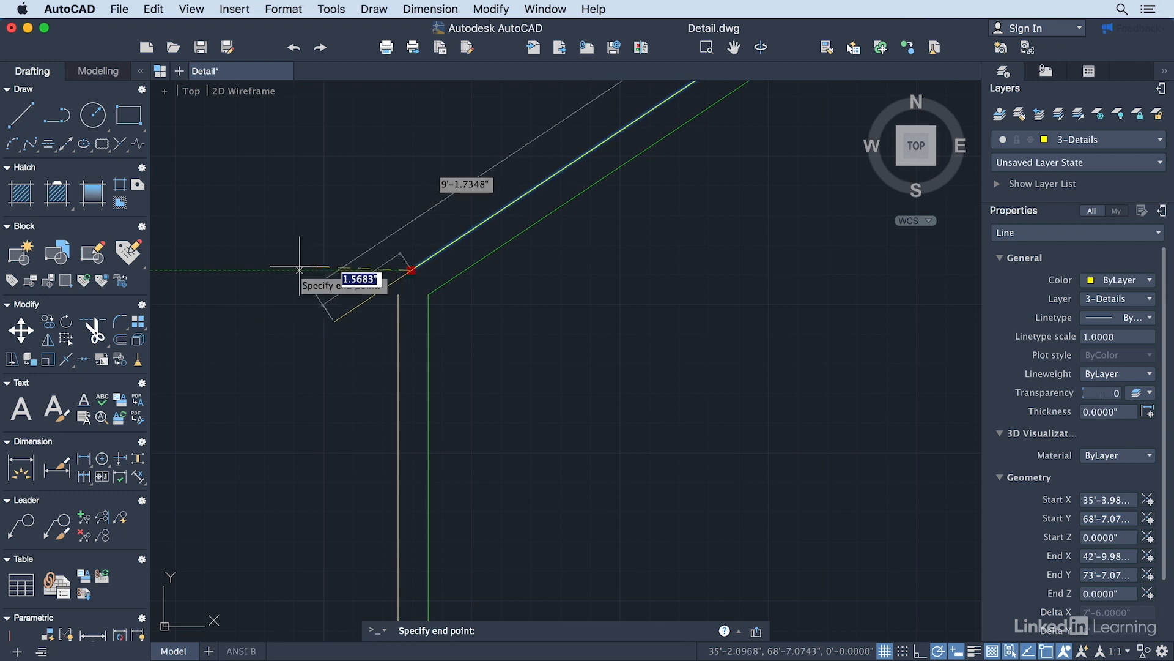
{"action": "mouse_move", "coordinate": [291, 229]}
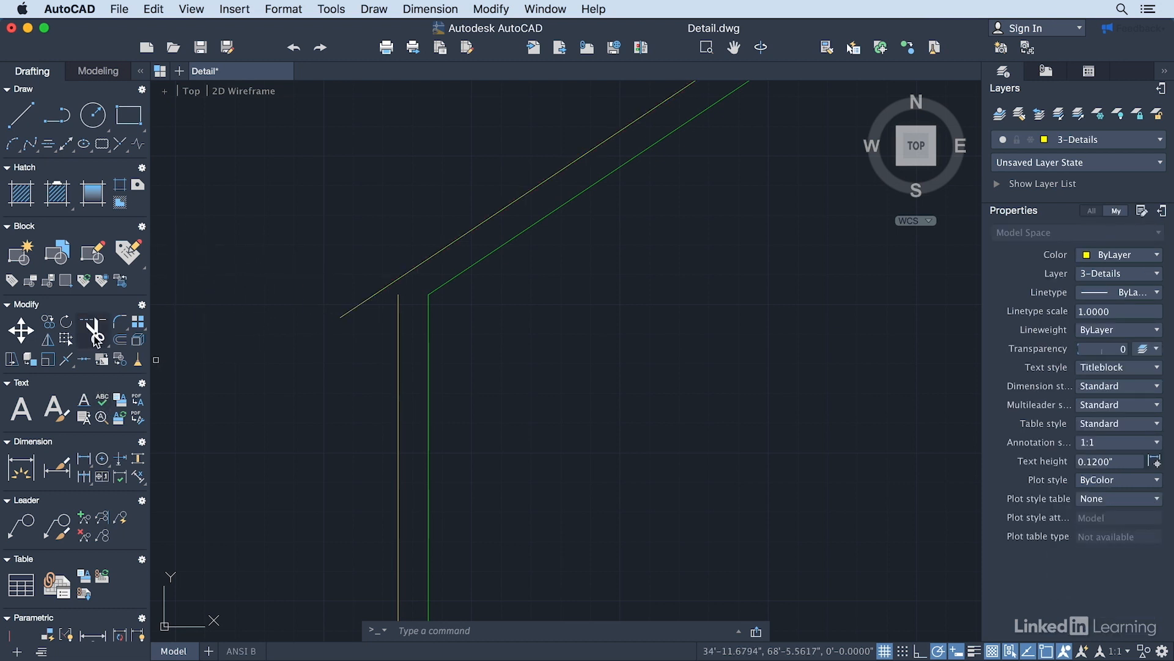
Trim both overlapping ends so the sloped and wall lines meet in a clean corner.
{"action": "left_click", "coordinate": [93, 331]}
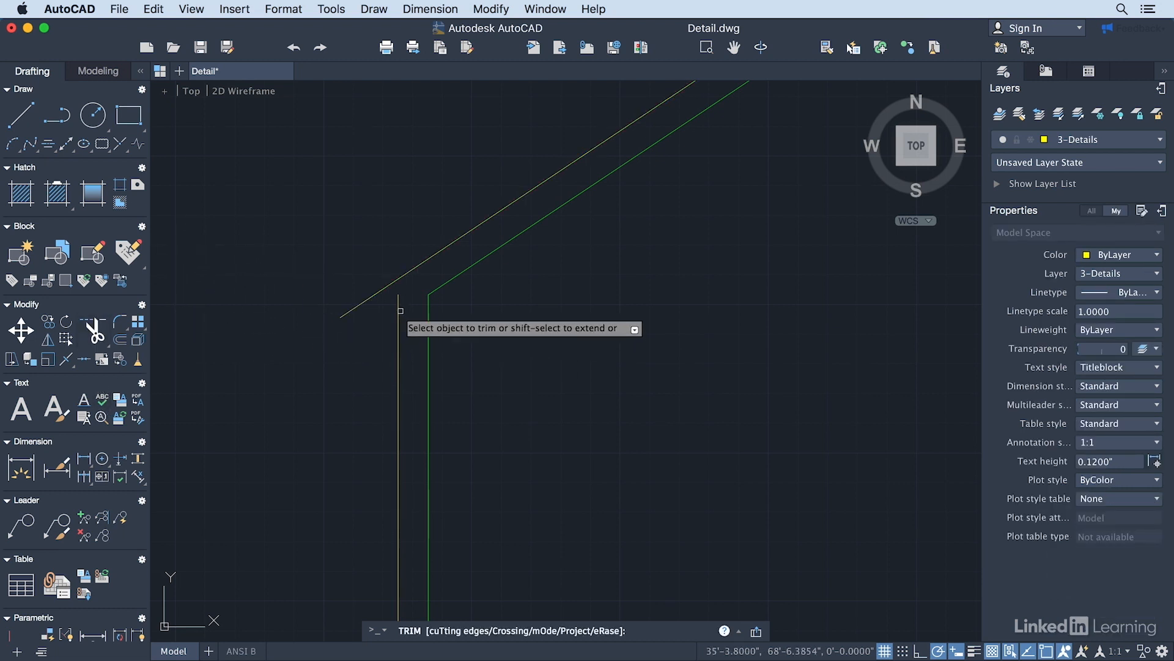
{"action": "left_click", "coordinate": [374, 300]}
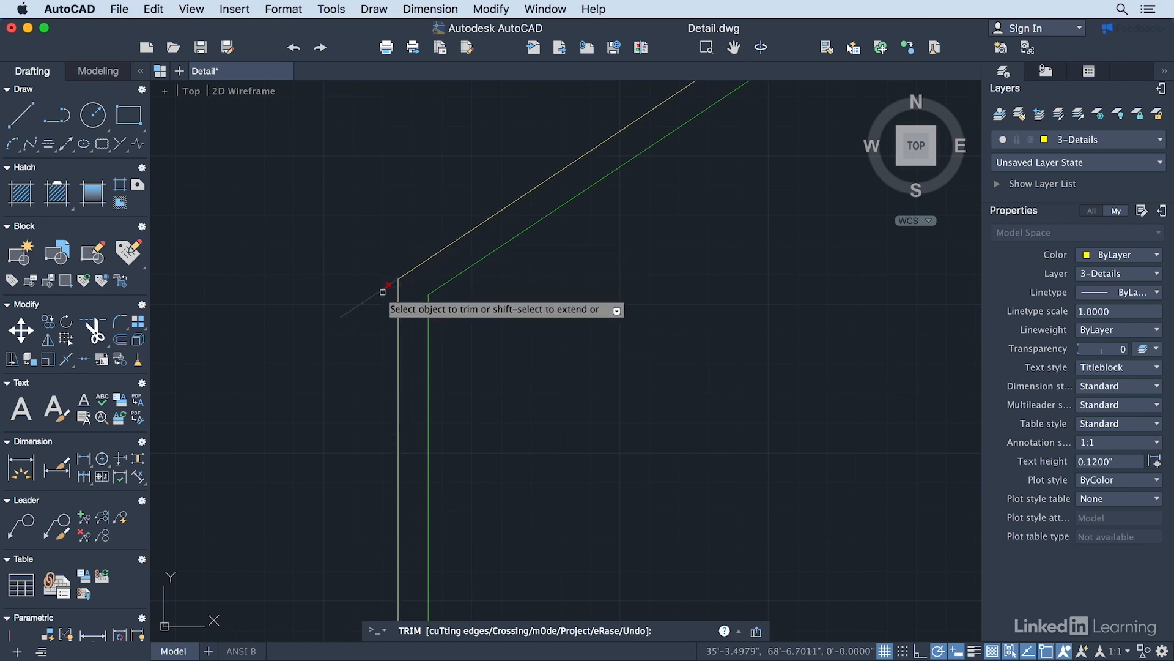
{"action": "left_click", "coordinate": [412, 302]}
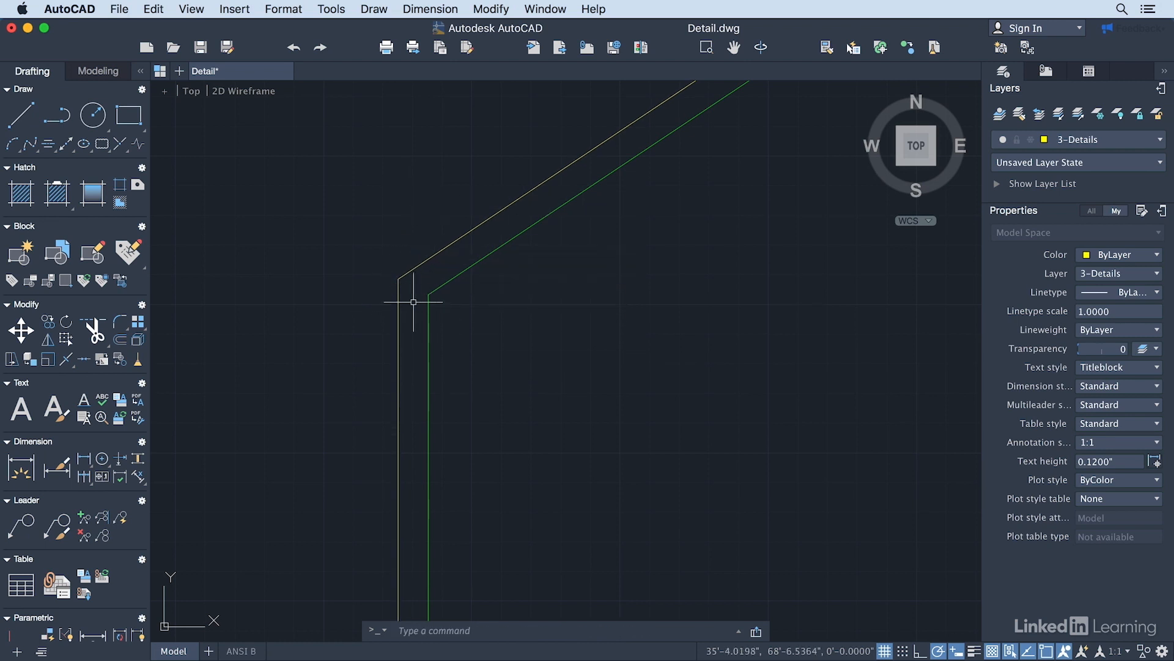
Cancel the line command and zoom out to frame the whole wall-corner detail.
{"action": "left_click", "coordinate": [17, 115]}
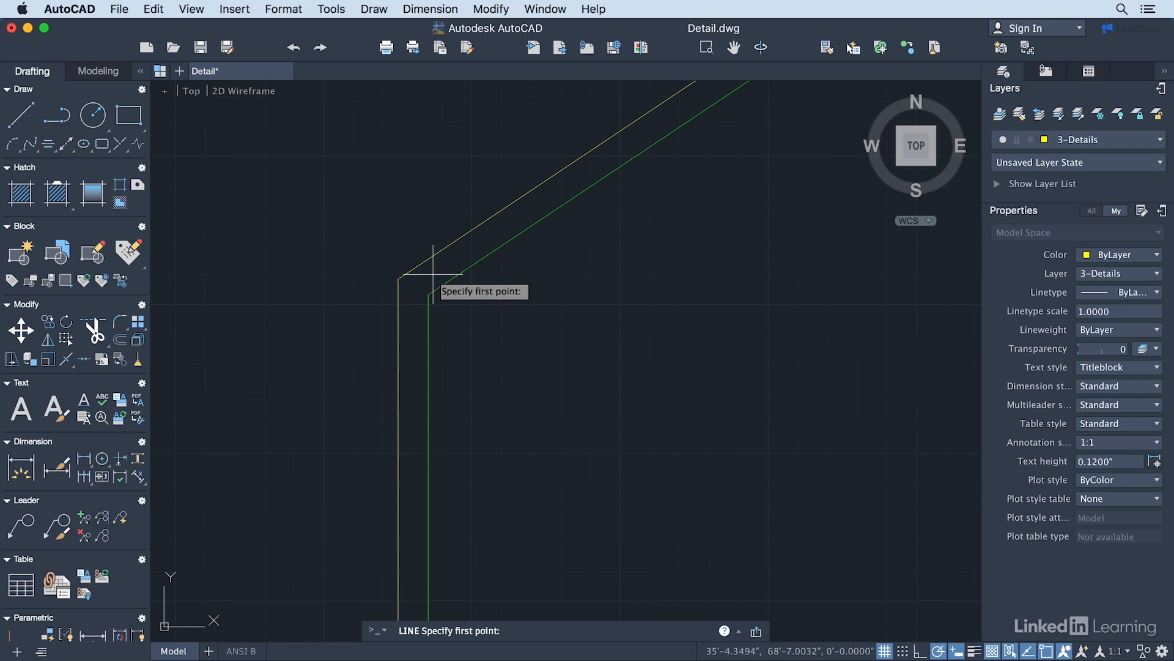
{"action": "left_click", "coordinate": [434, 273]}
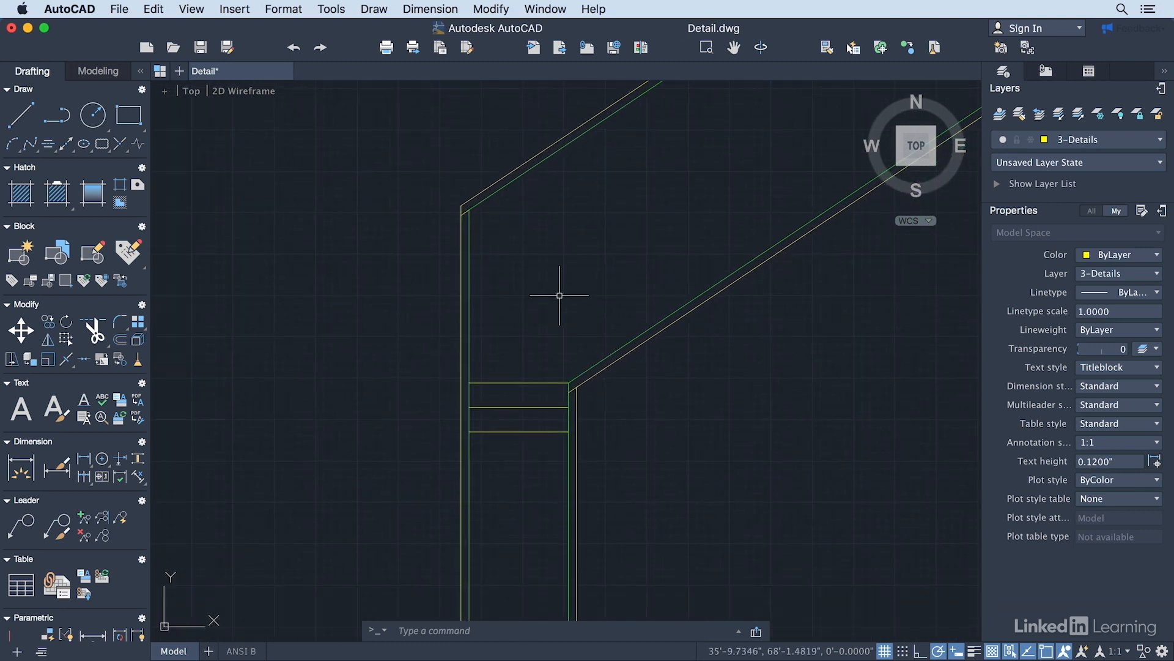
{"action": "mouse_move", "coordinate": [560, 279]}
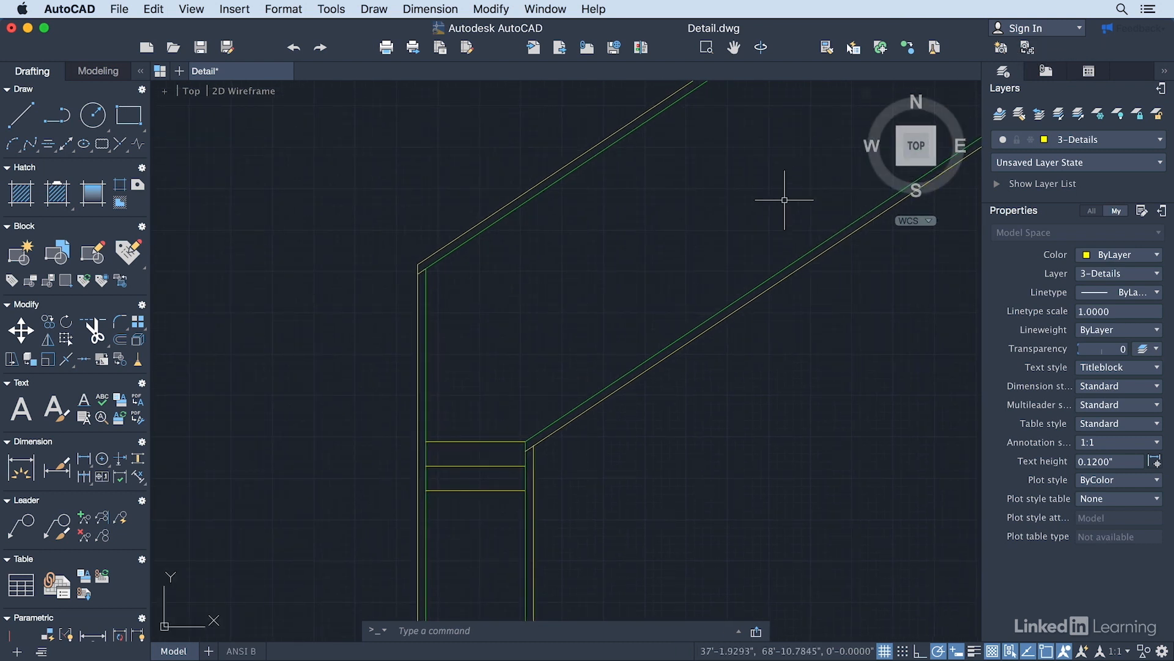
{"action": "mouse_move", "coordinate": [513, 96]}
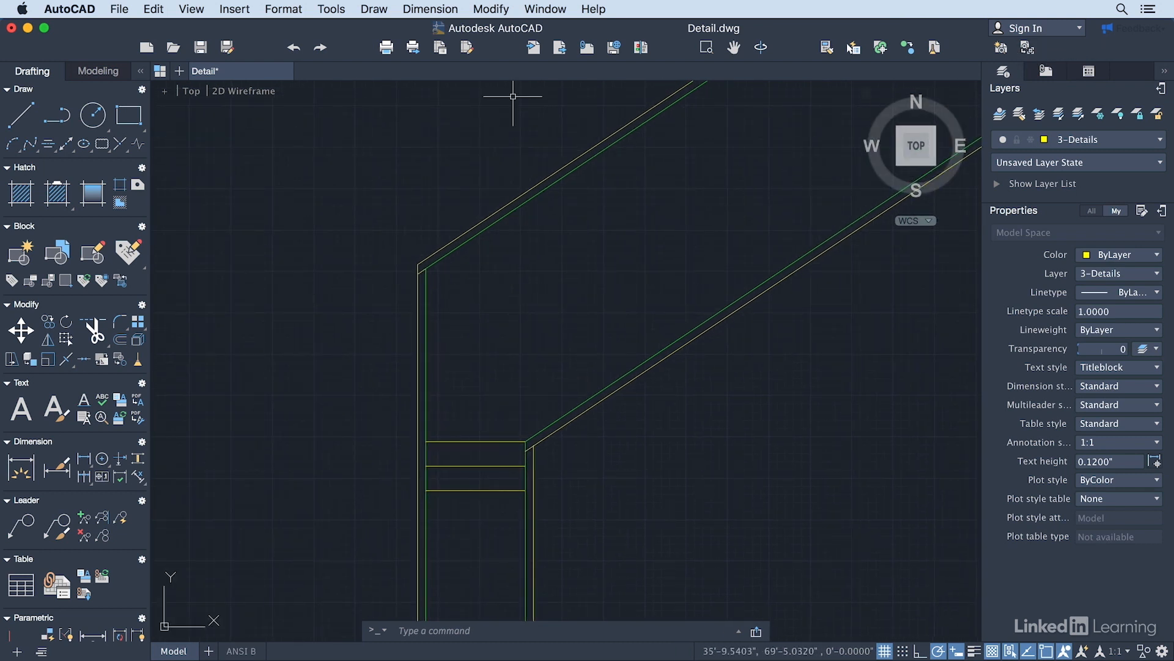
{"action": "mouse_move", "coordinate": [1027, 47]}
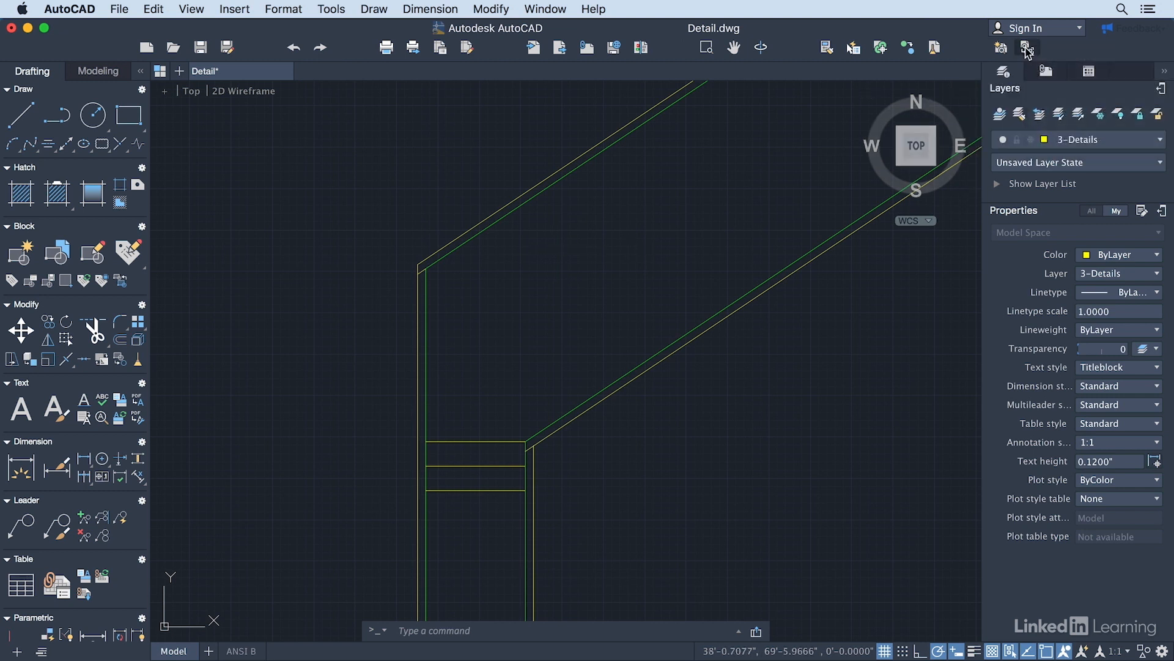
Edit the saved Detail view from the Model Views gallery, keeping the name Detail.
{"action": "left_click", "coordinate": [1027, 48]}
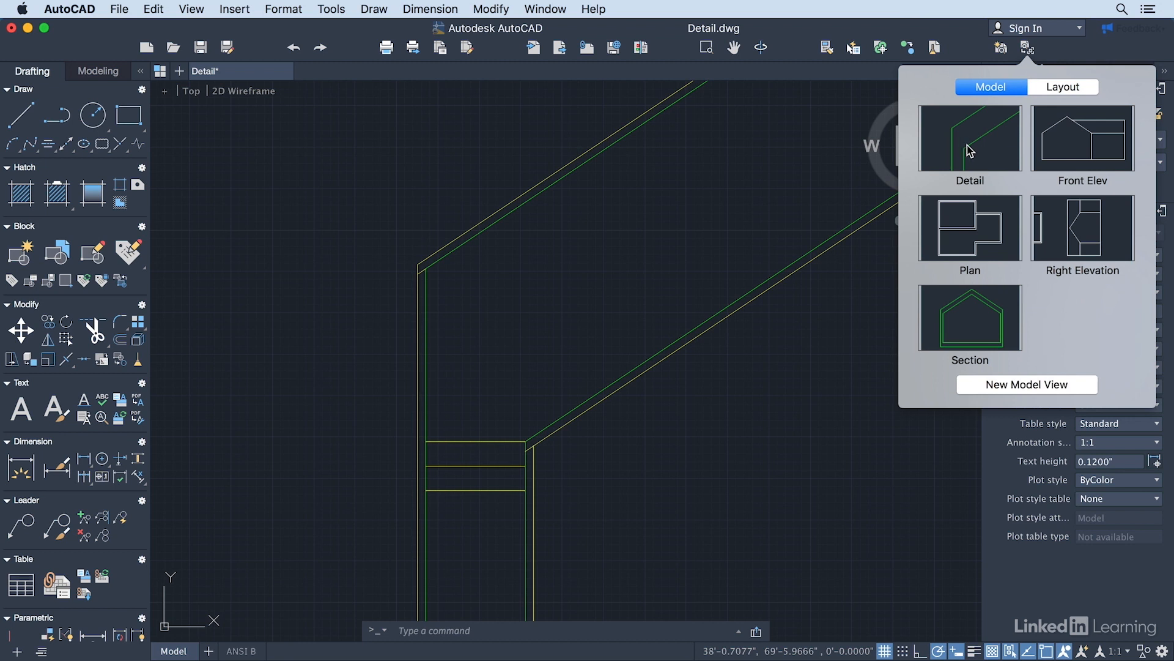
{"action": "right_click", "coordinate": [968, 138]}
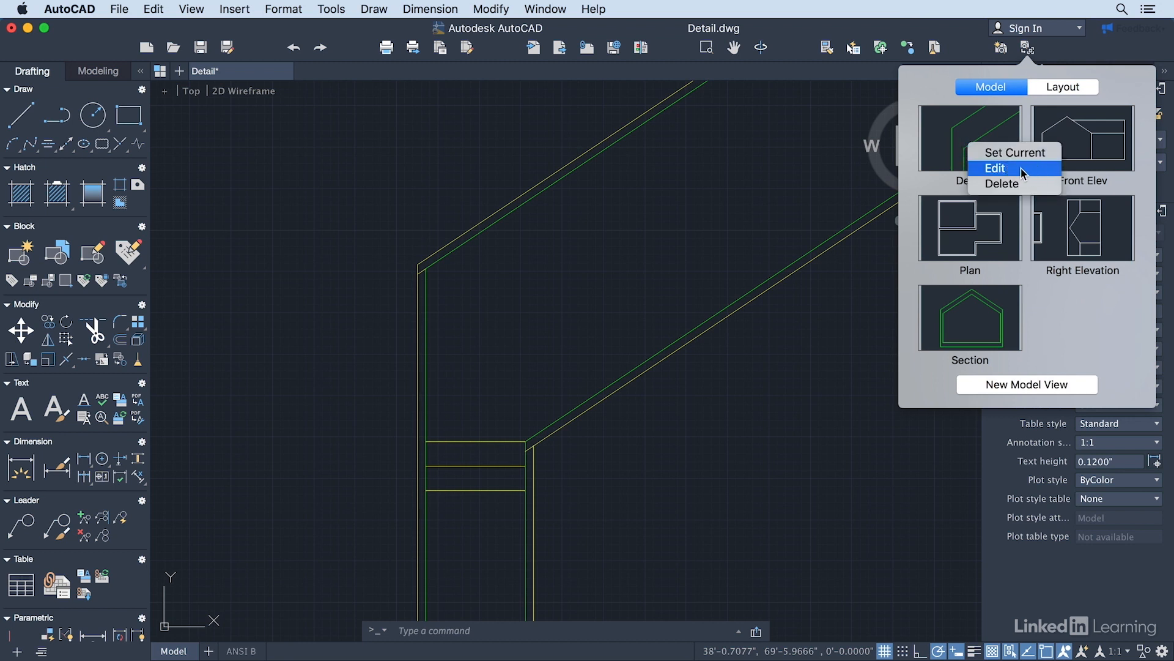
{"action": "mouse_move", "coordinate": [1020, 172]}
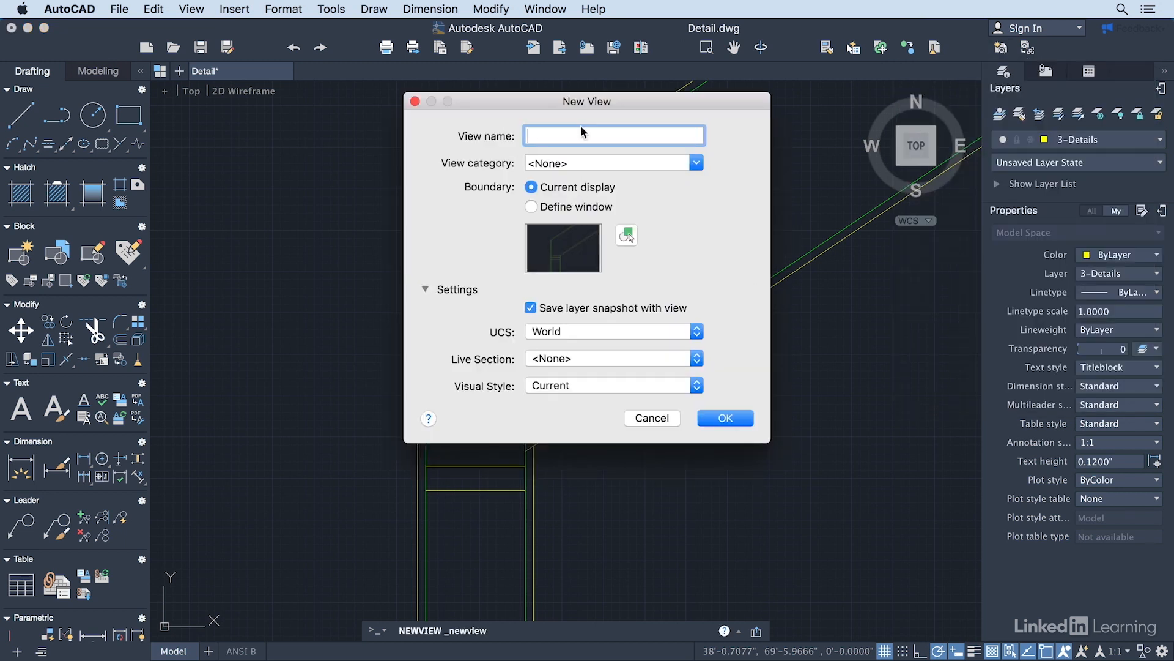
{"action": "type", "text": "Det"}
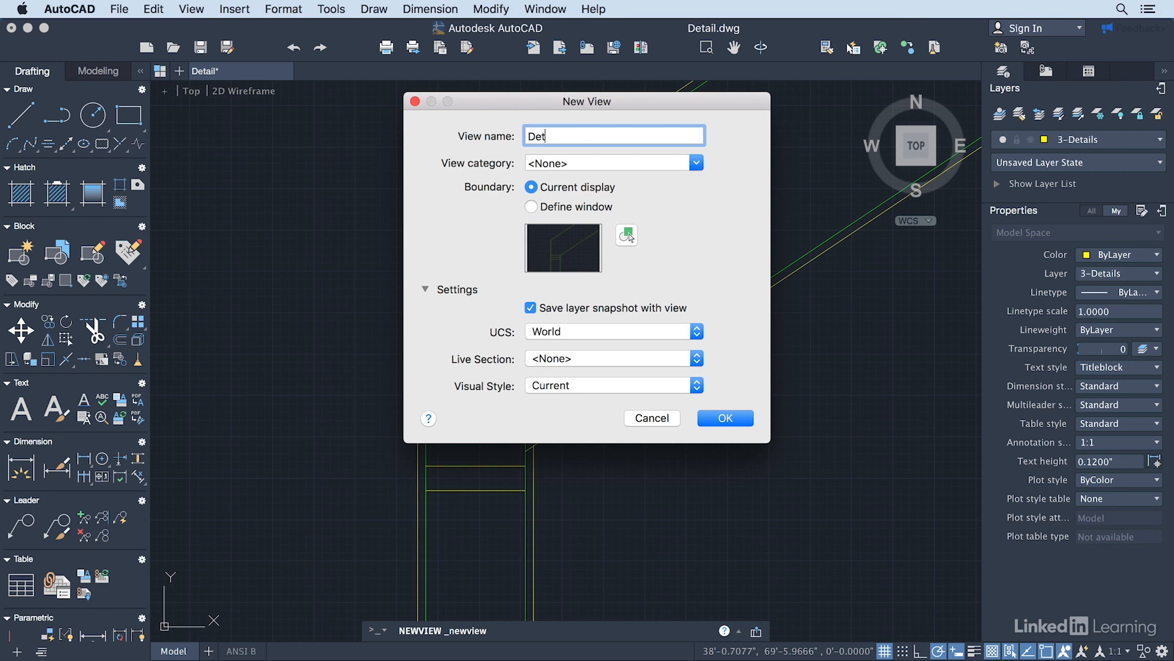
{"action": "type", "text": "ail"}
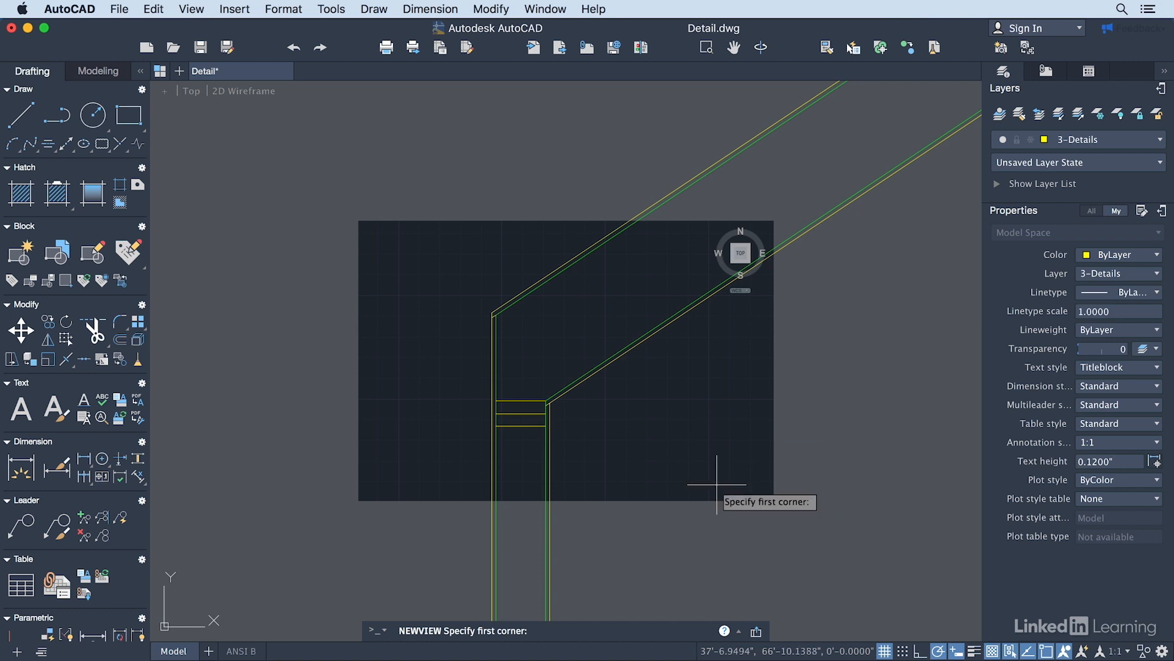
Define the view window around the wall-corner detail and replace the existing Detail view.
{"action": "left_click", "coordinate": [715, 476]}
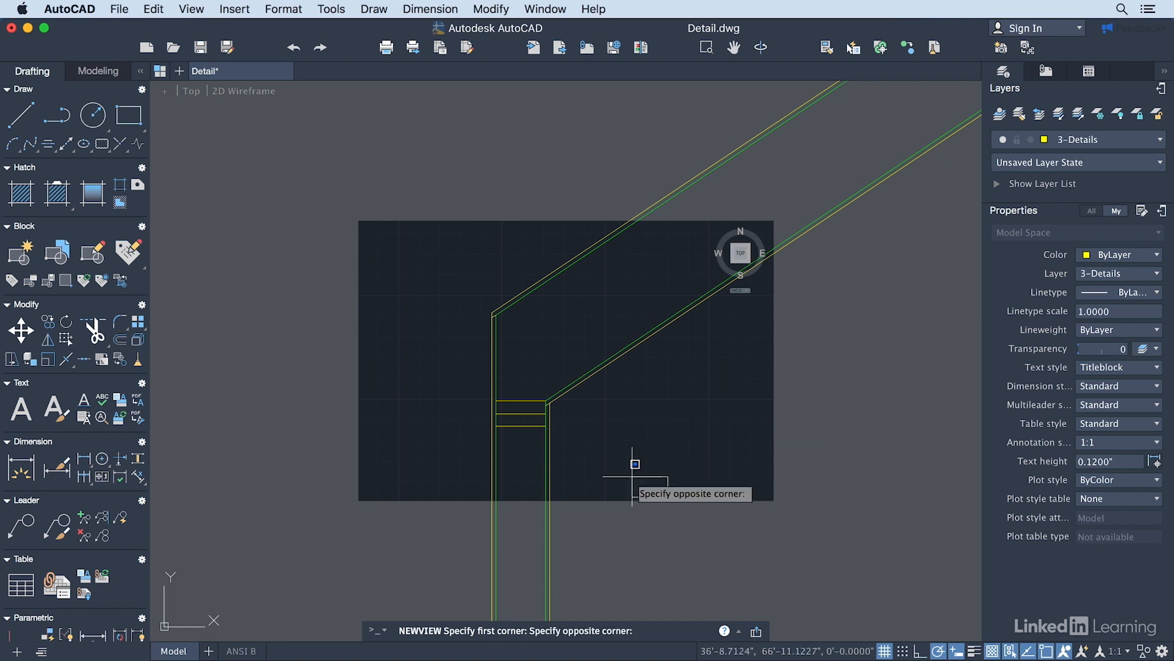
{"action": "mouse_move", "coordinate": [419, 217]}
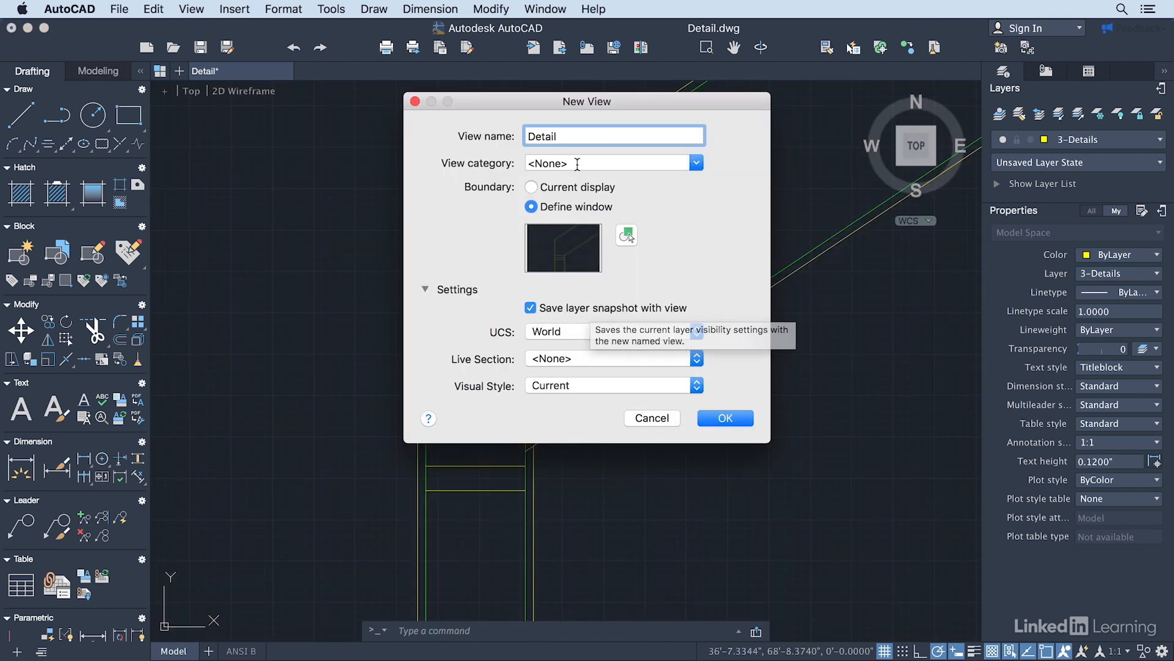
{"action": "left_click", "coordinate": [723, 417]}
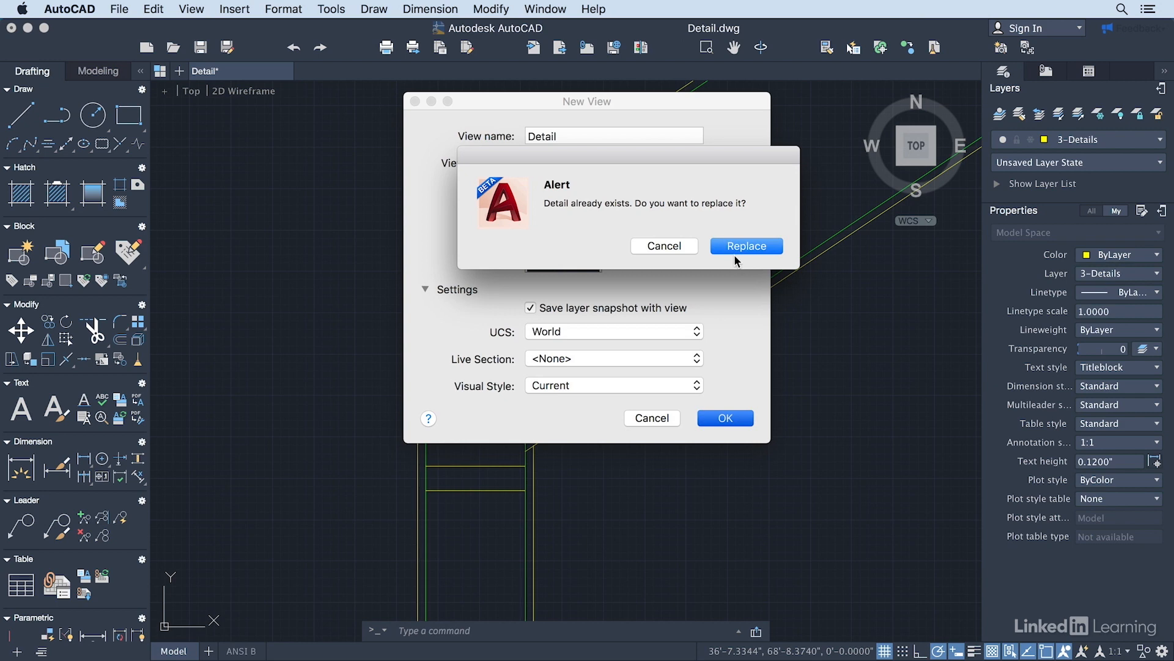
{"action": "left_click", "coordinate": [747, 246]}
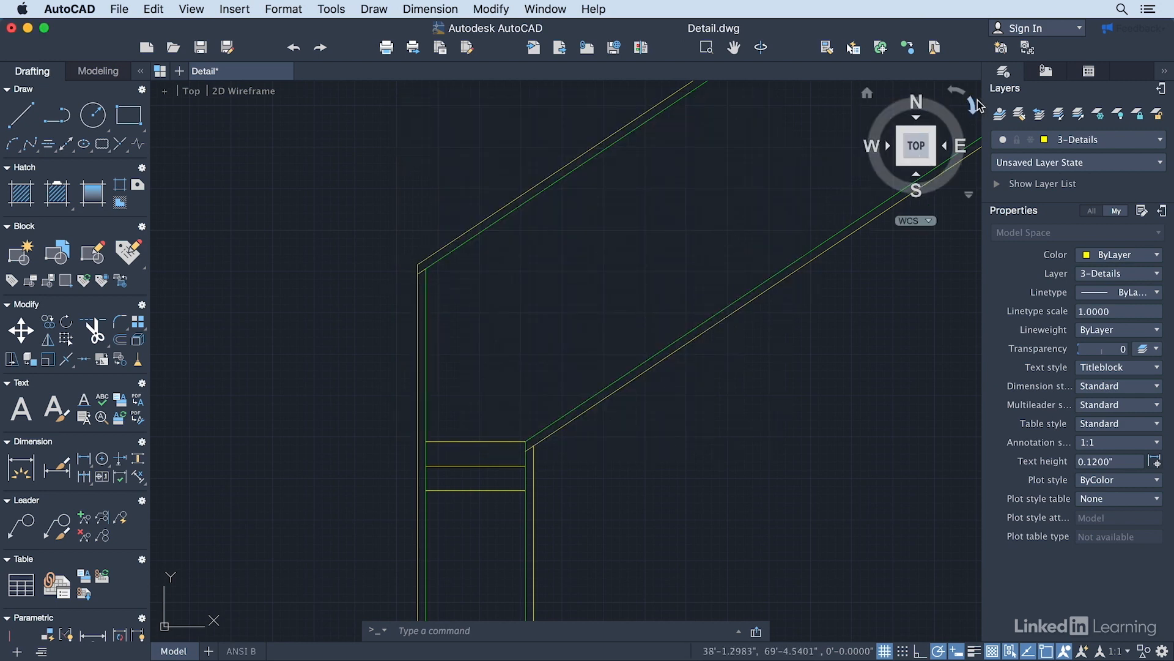
Restore the updated Detail view to check its framing.
{"action": "left_click", "coordinate": [1027, 48]}
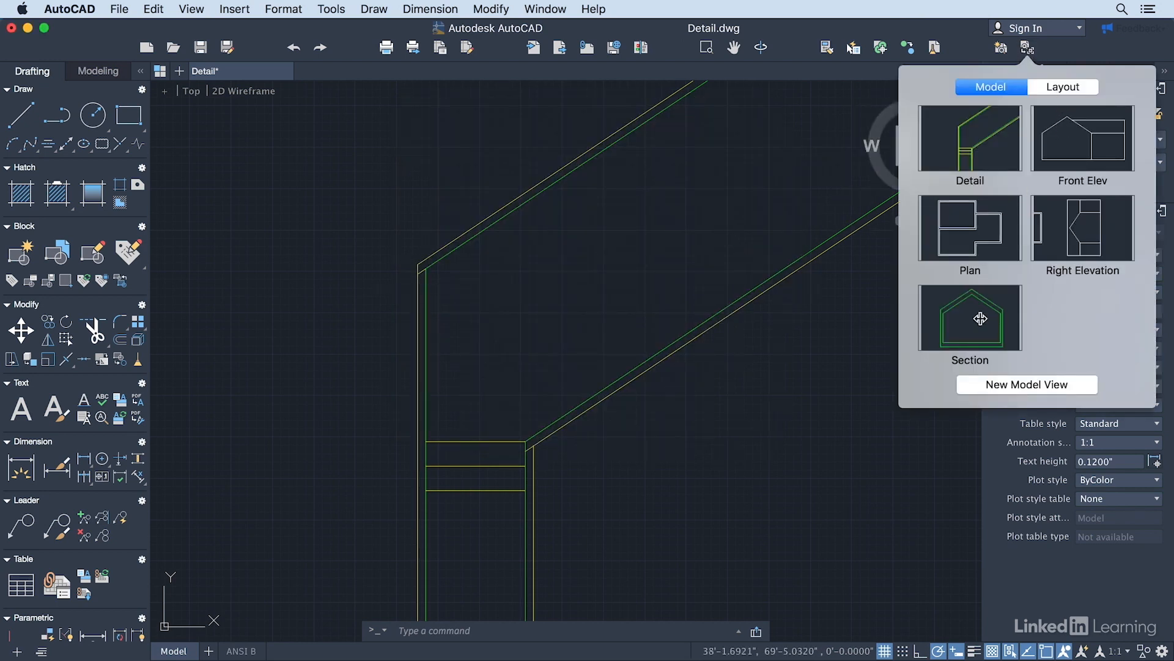
{"action": "left_click", "coordinate": [969, 318]}
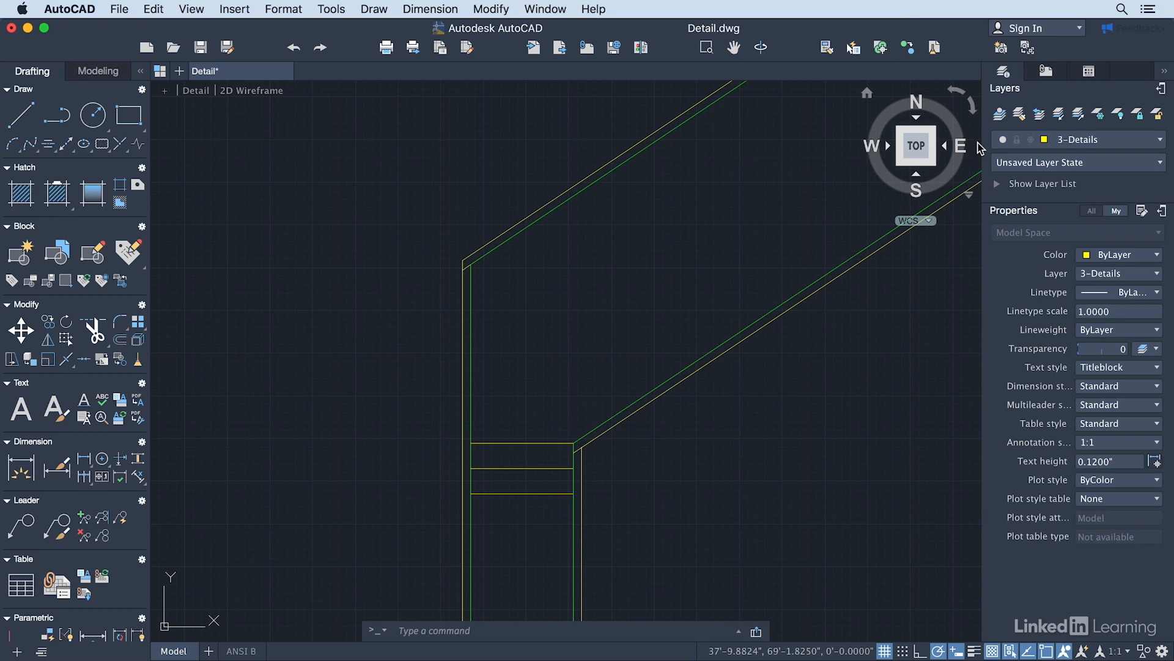
Switch to the Plan view showing the floor plan, elevations and section outline.
{"action": "left_click", "coordinate": [1027, 48]}
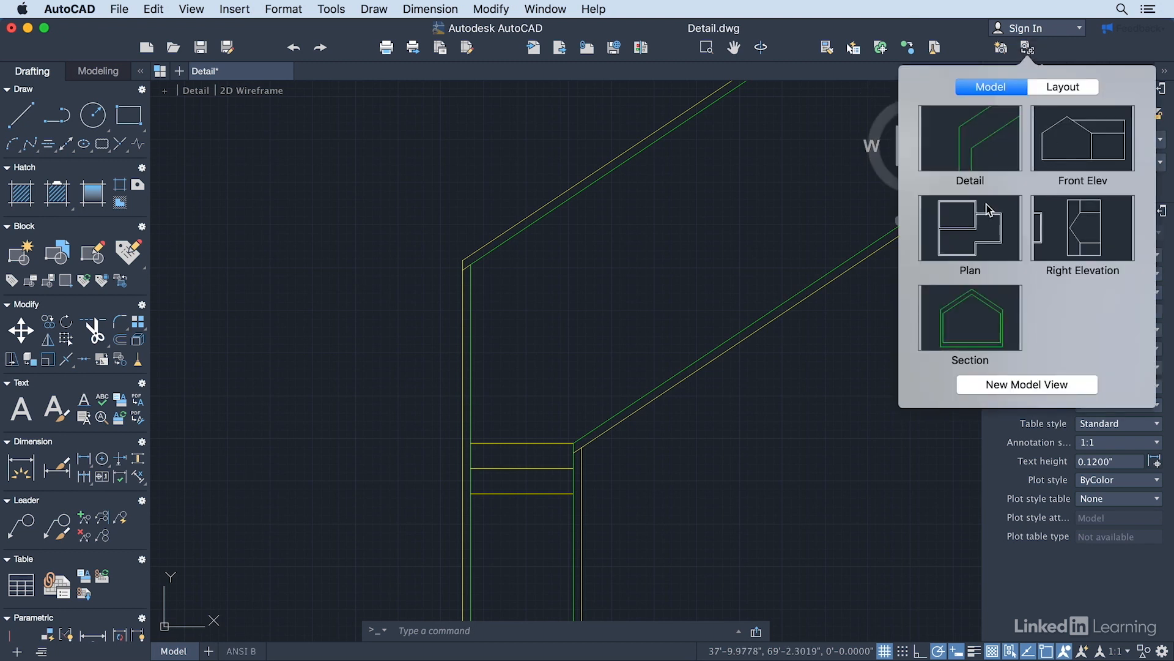
{"action": "left_click", "coordinate": [969, 228]}
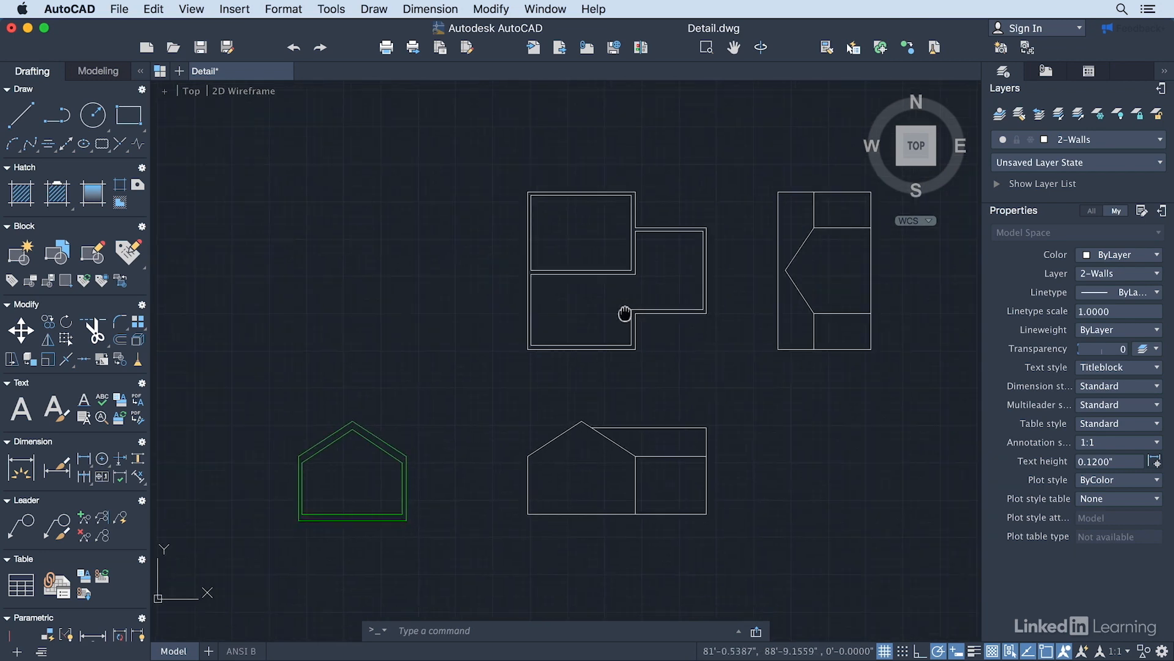
{"action": "left_click_drag", "start_coordinate": [625, 312], "coordinate": [597, 272]}
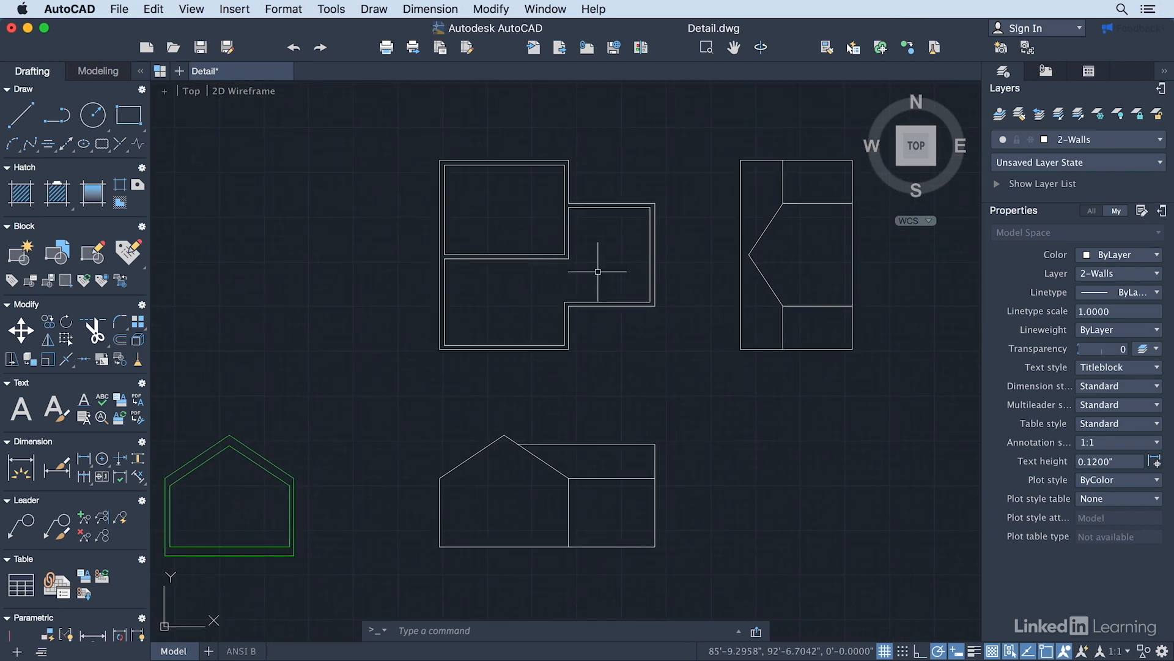